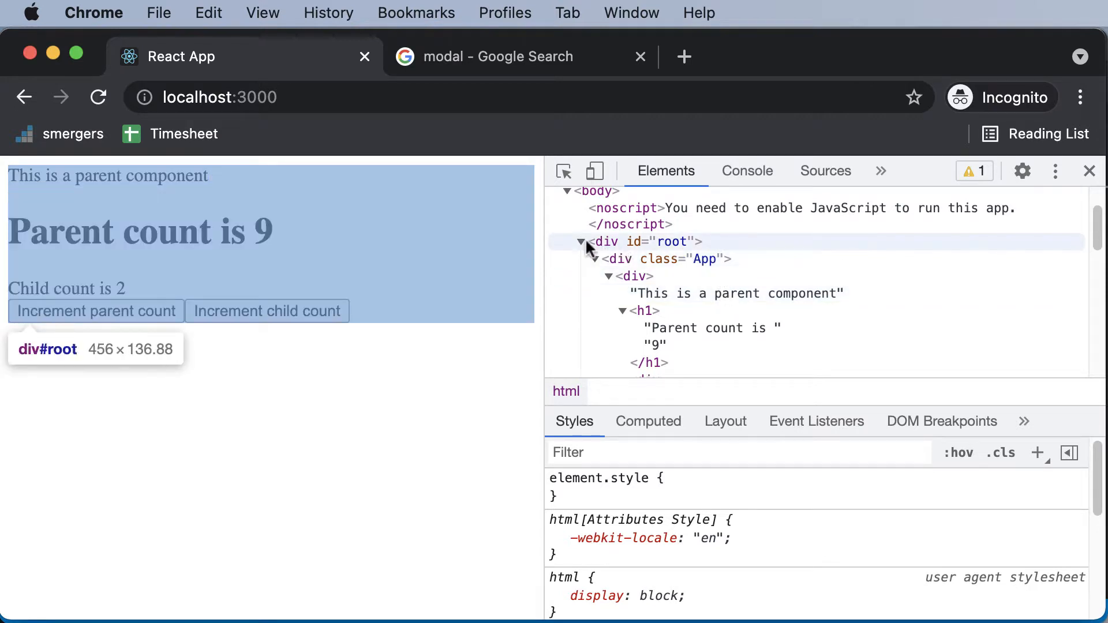
Step: Collapse the div#root node so the body's top-level children show in the Elements tree
click(581, 241)
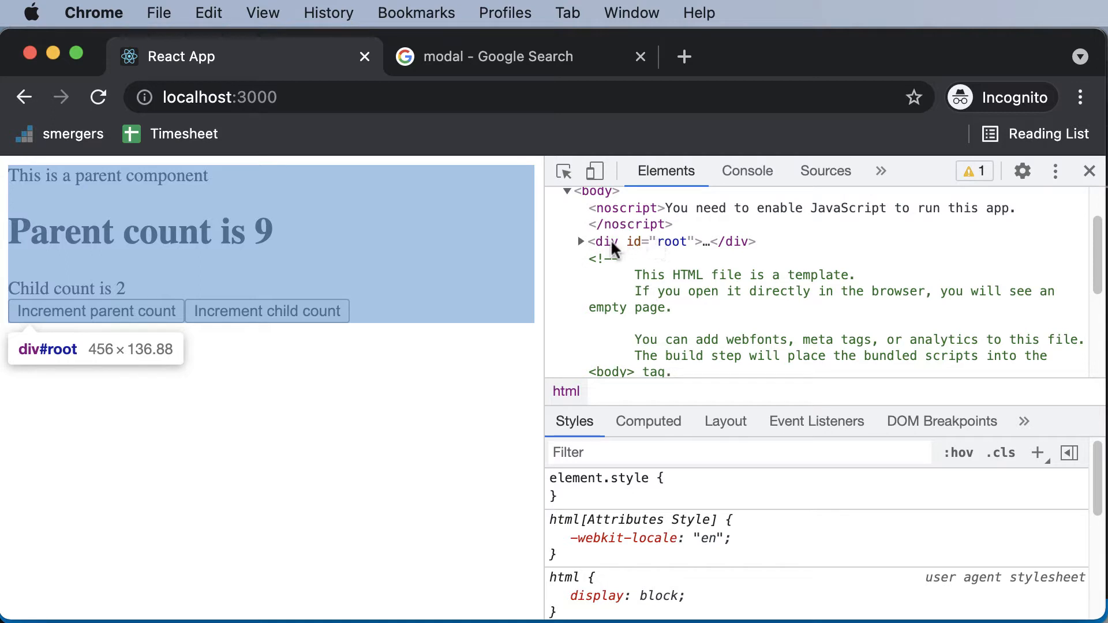
mouse_move(709, 247)
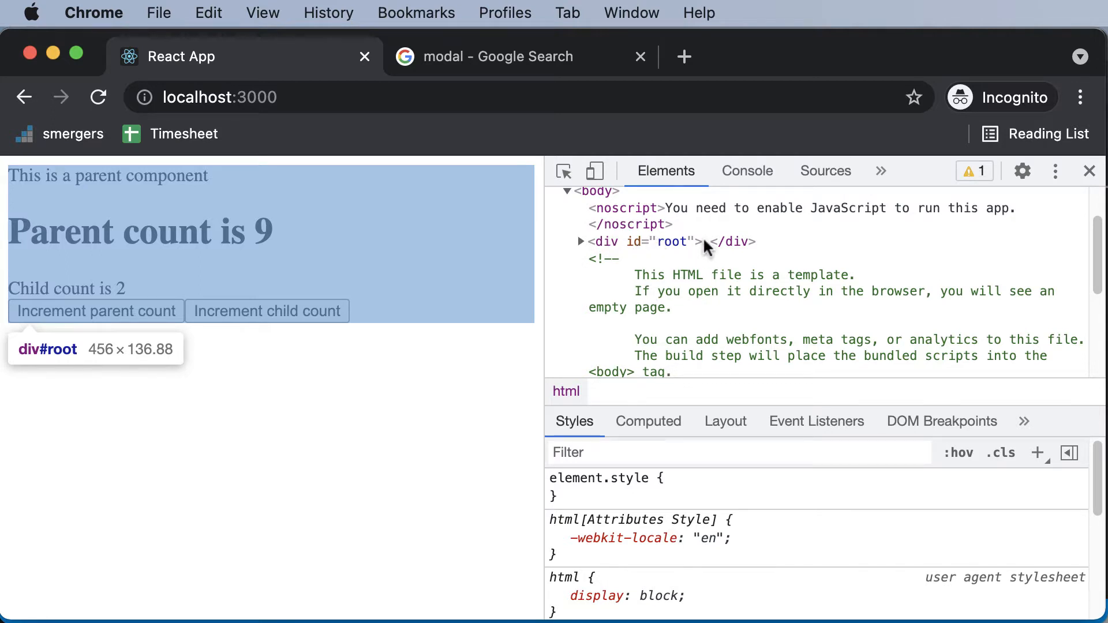
mouse_move(660, 257)
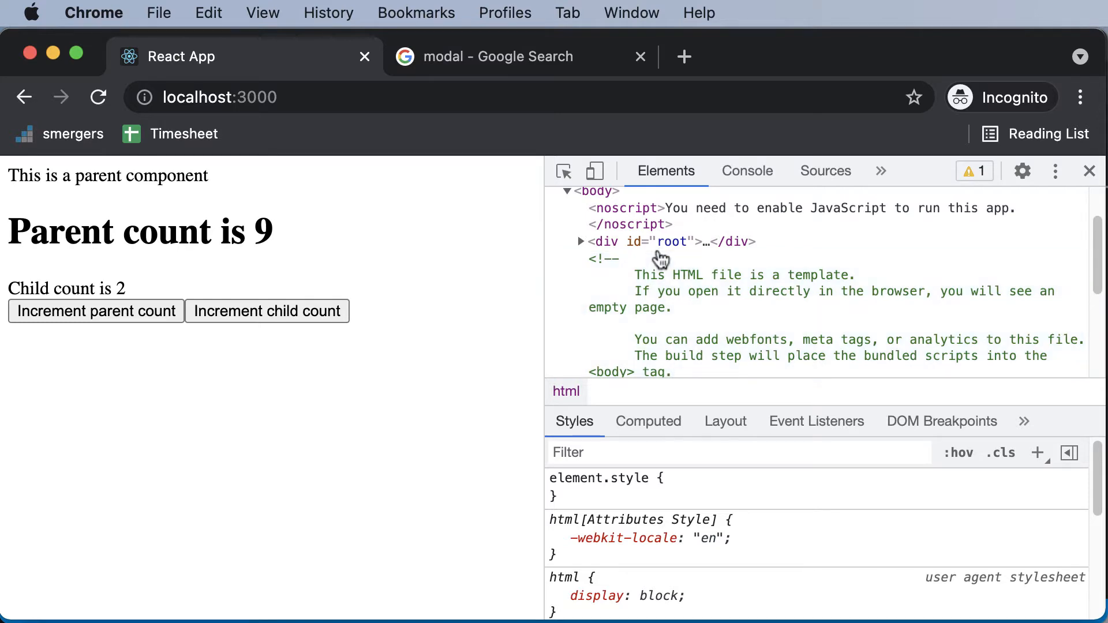
Step: Switch to VS Code, glance at index.js rendering into root, then load public/index.html
key(cmd+tab)
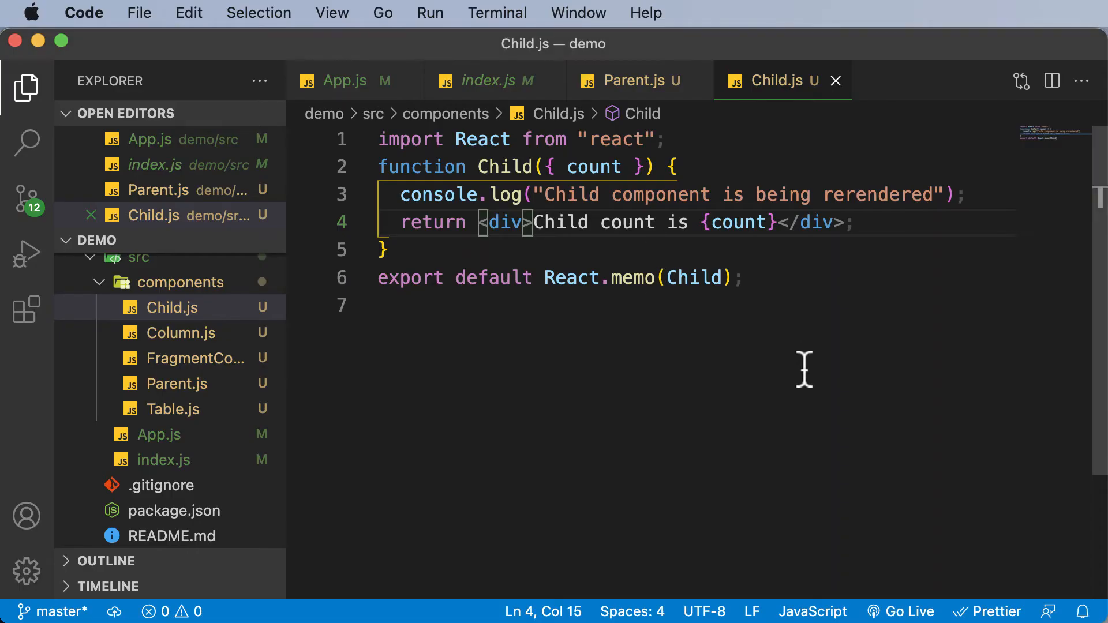
click(487, 81)
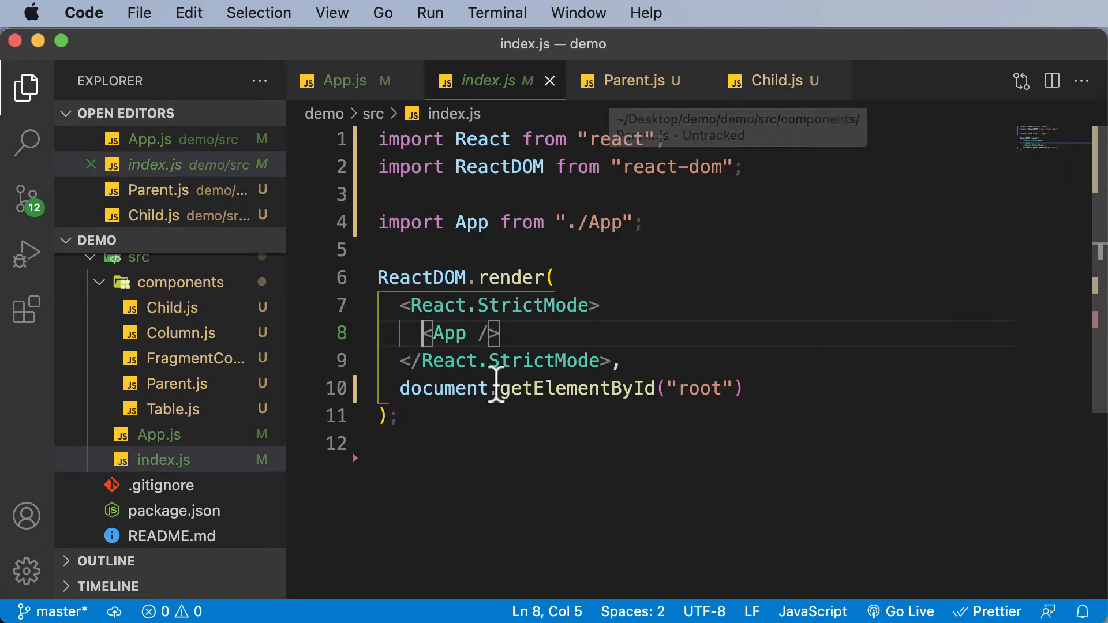
scroll(down, 3)
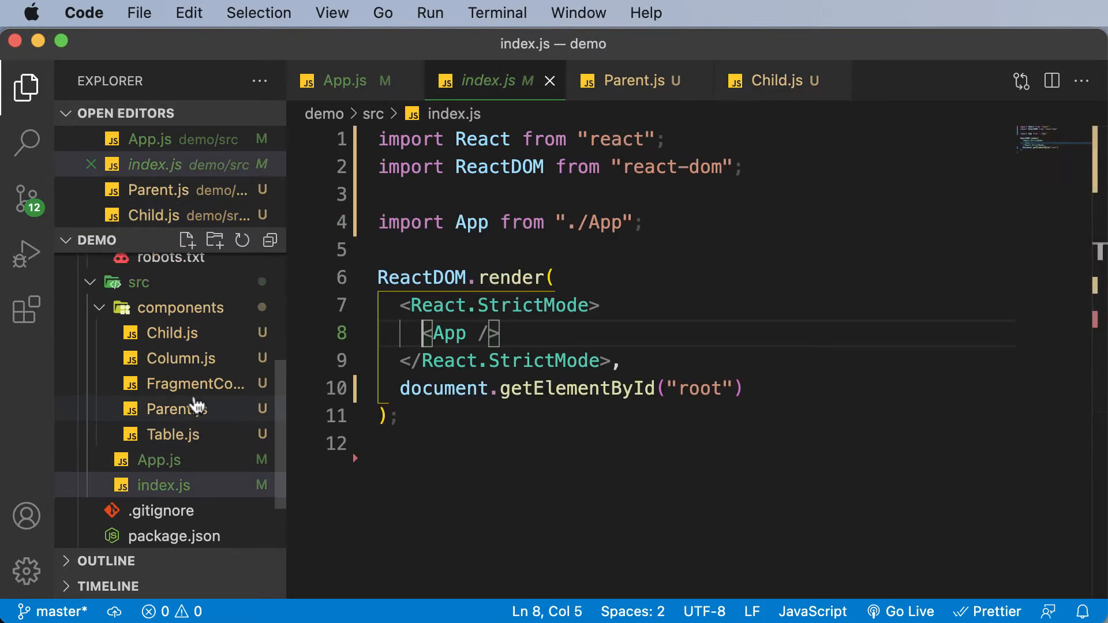
click(180, 326)
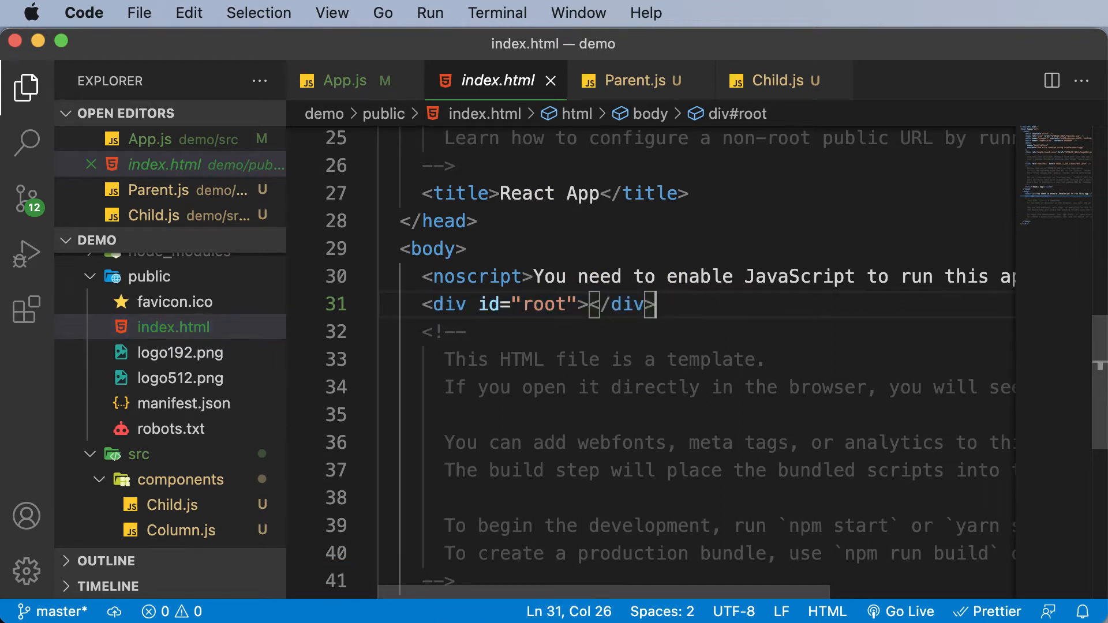
Step: Add <div id="modal"></div> on the line after the root div in index.html
text(<div></div>)
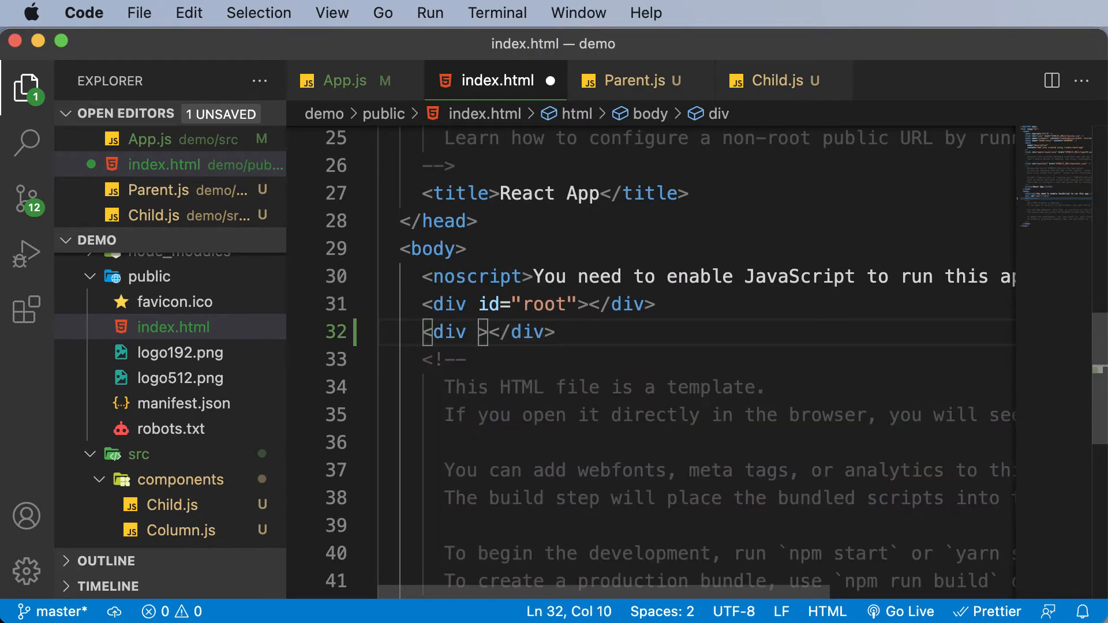
text(id=")
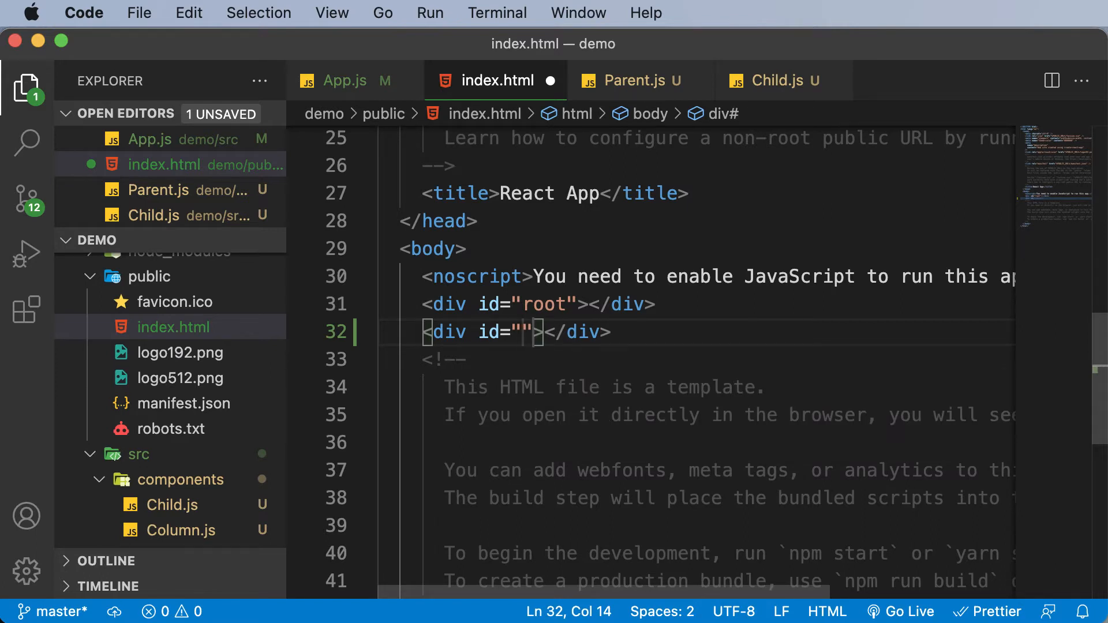
text(modal)
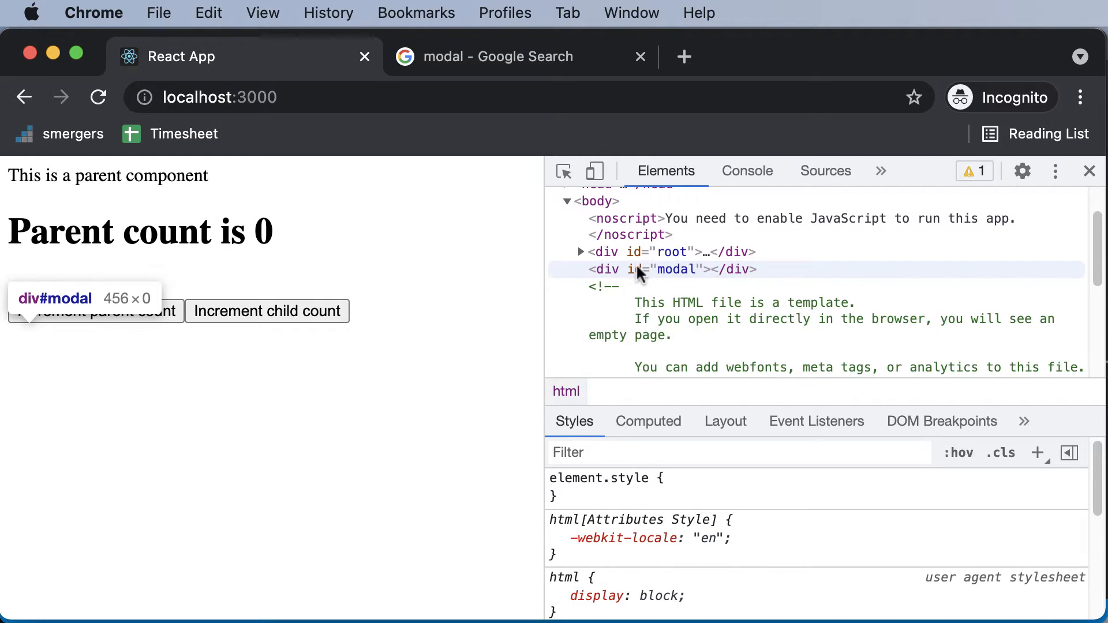
mouse_move(671, 251)
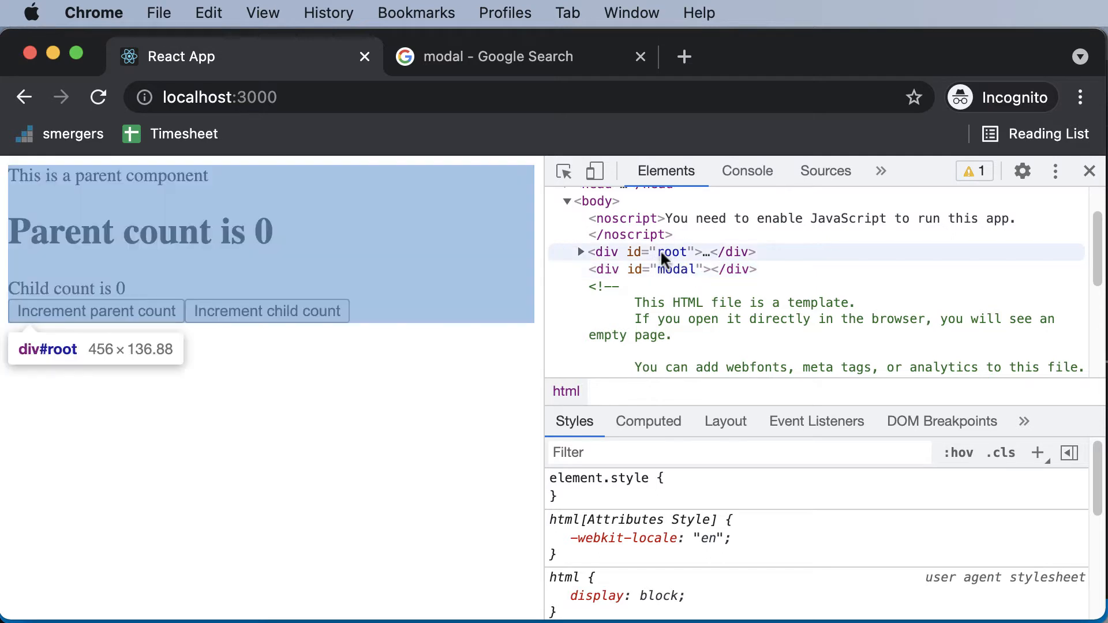
mouse_move(663, 257)
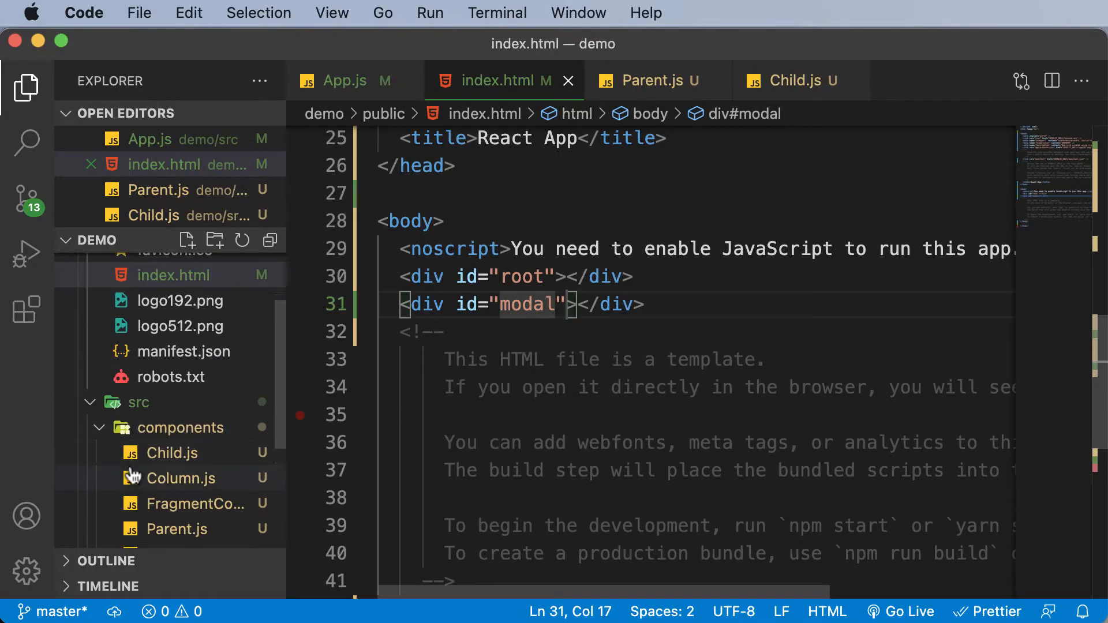
Step: Create a new empty Modal.js file inside the src/components folder
right_click(182, 374)
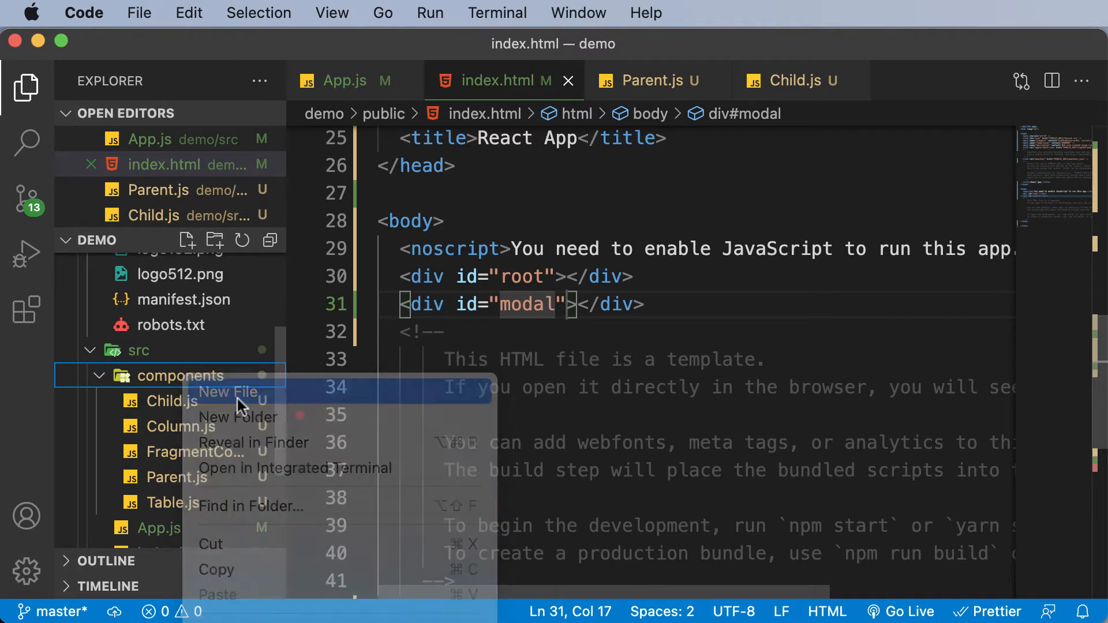
click(227, 392)
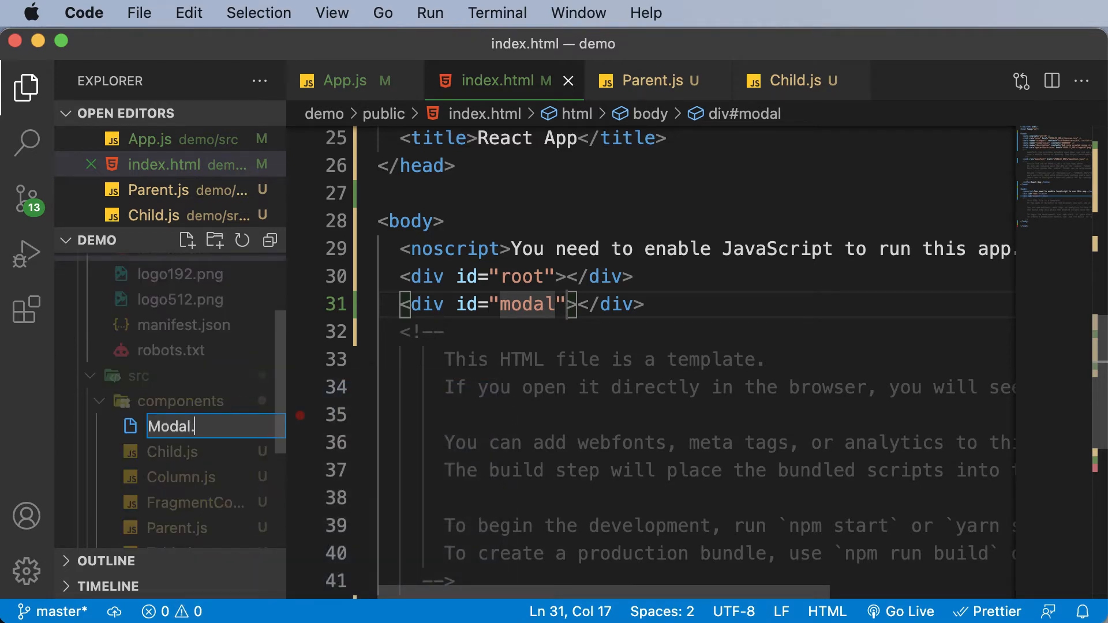
key(Enter)
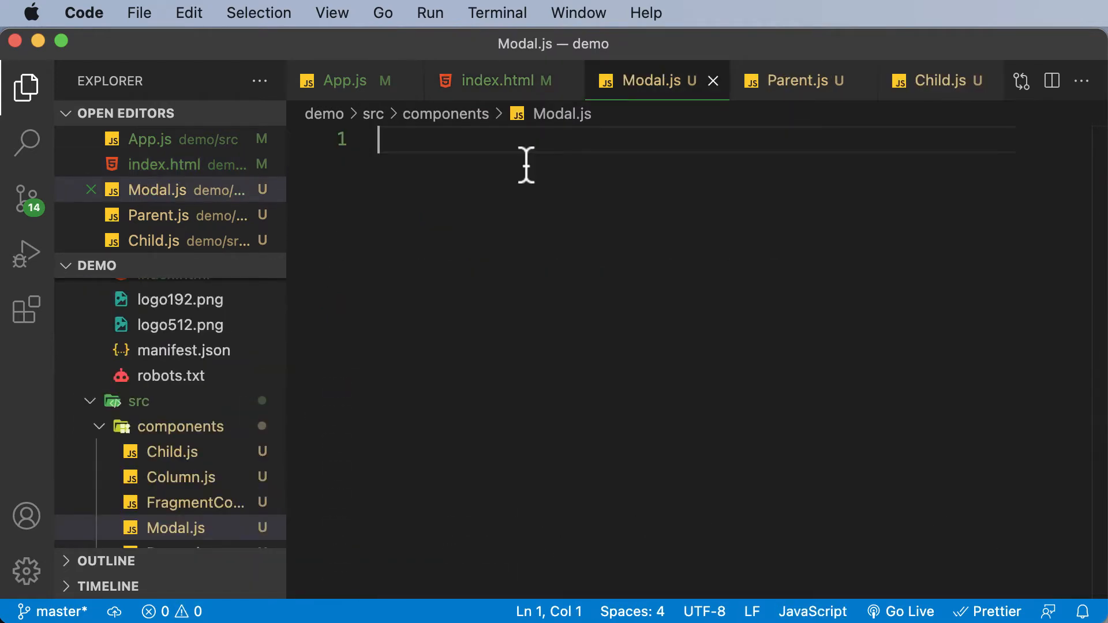
Step: Write export default function Modal() { with a bare return inside its body
text(export de)
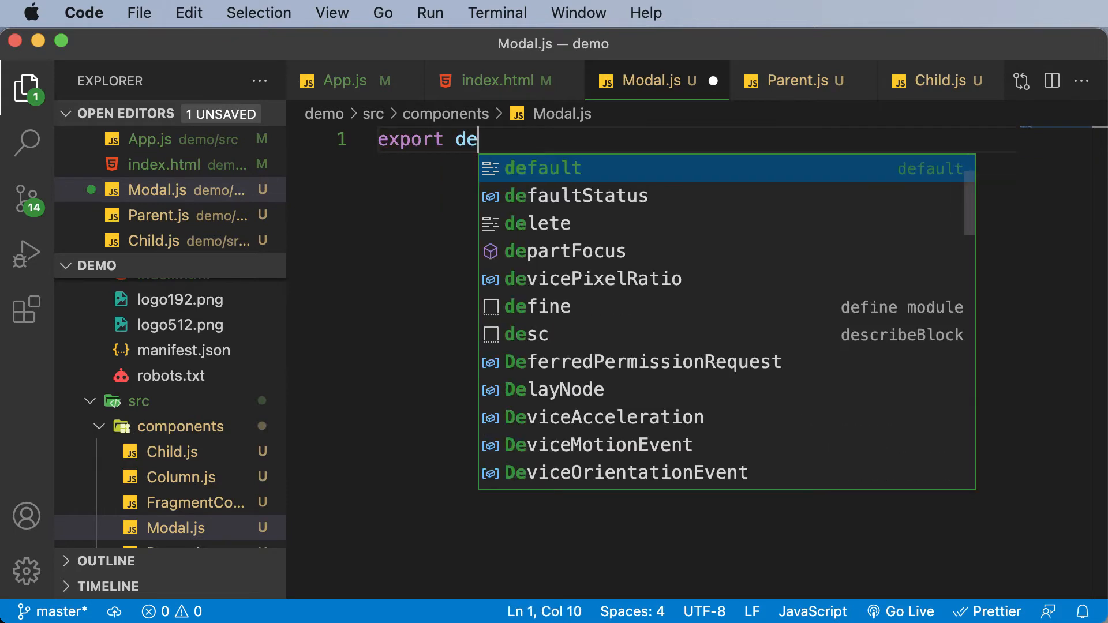
text(fault function)
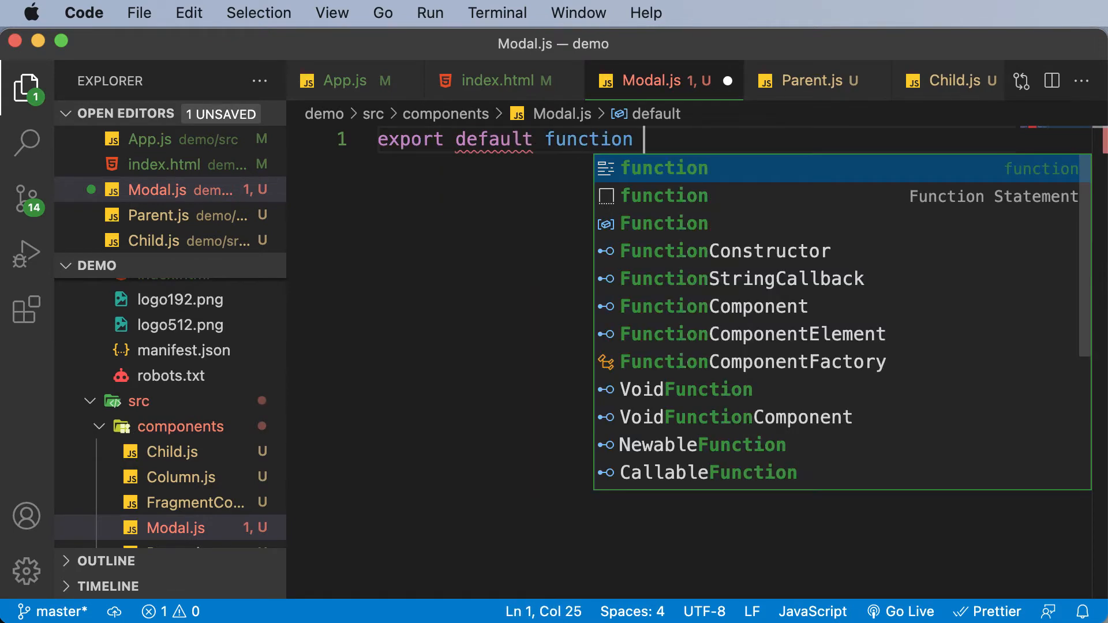
text(Modal())
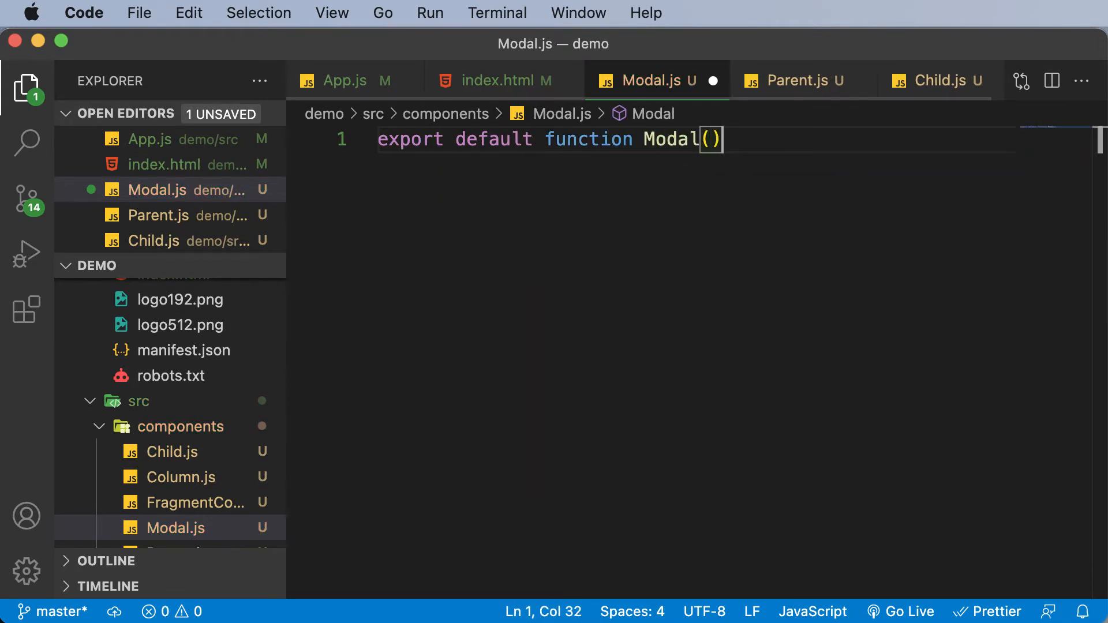
text({)
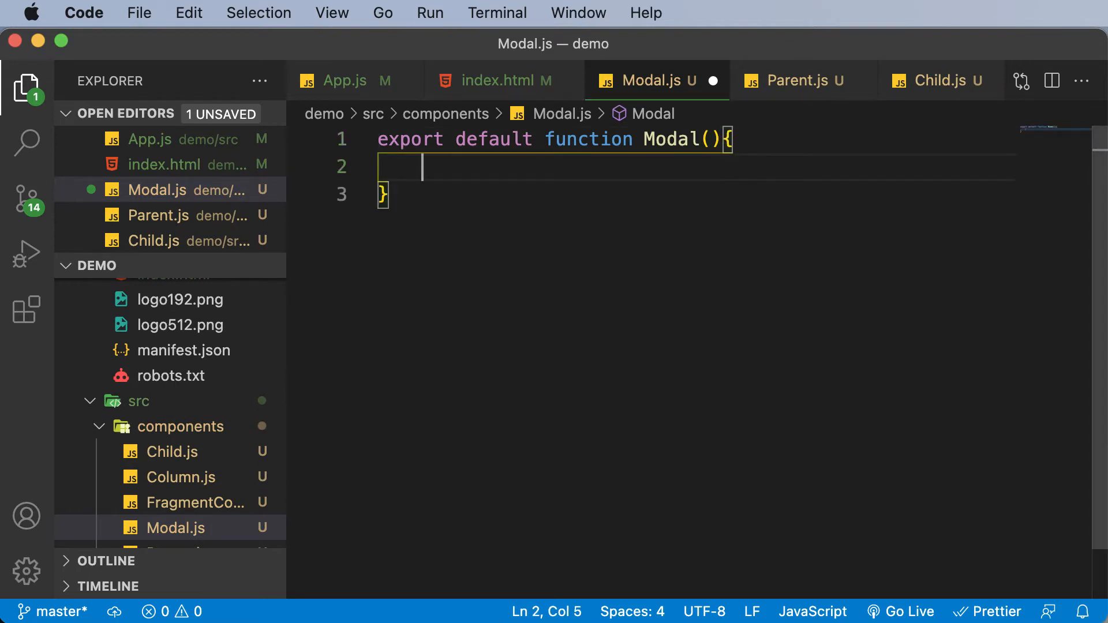
text(return)
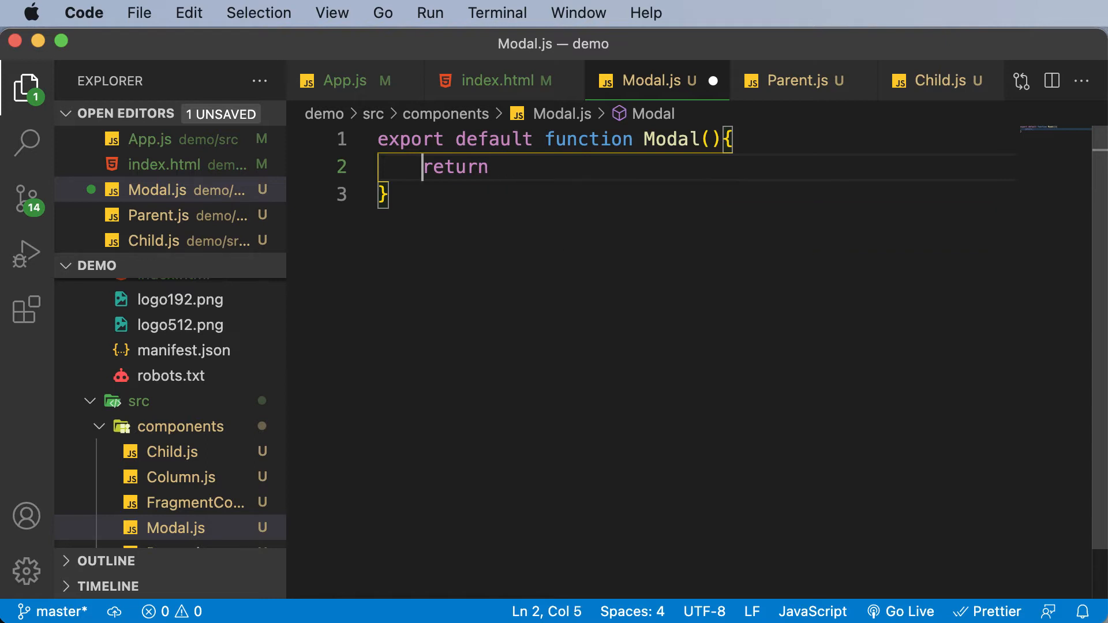
Step: Add import { createPortal } from 'react-dom' above the Modal function and save
key(Enter)
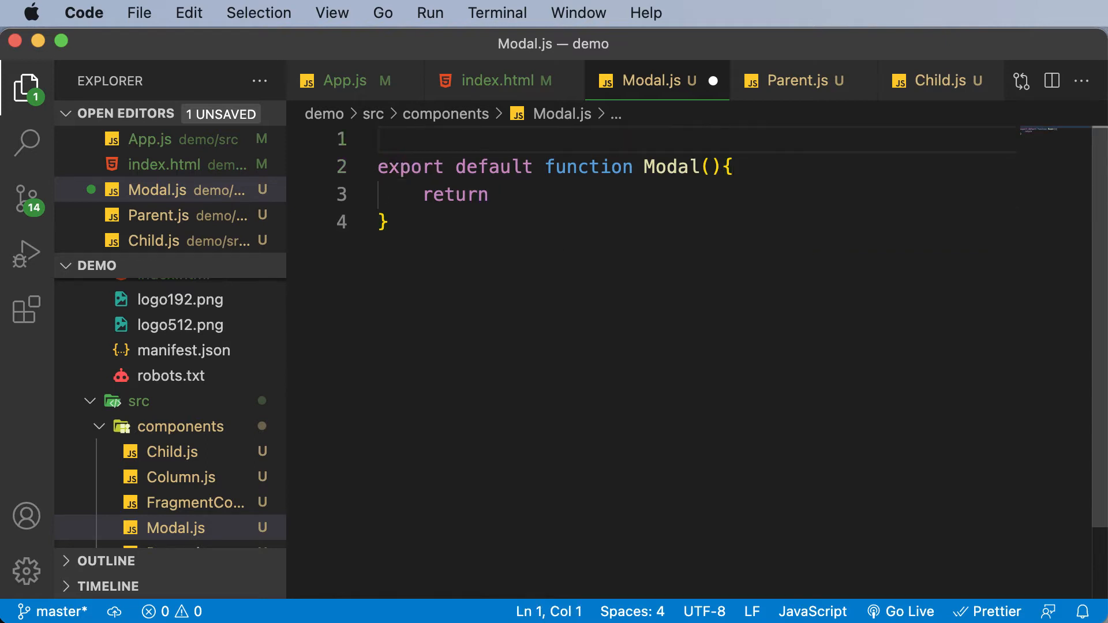
text(import {createPortal} from)
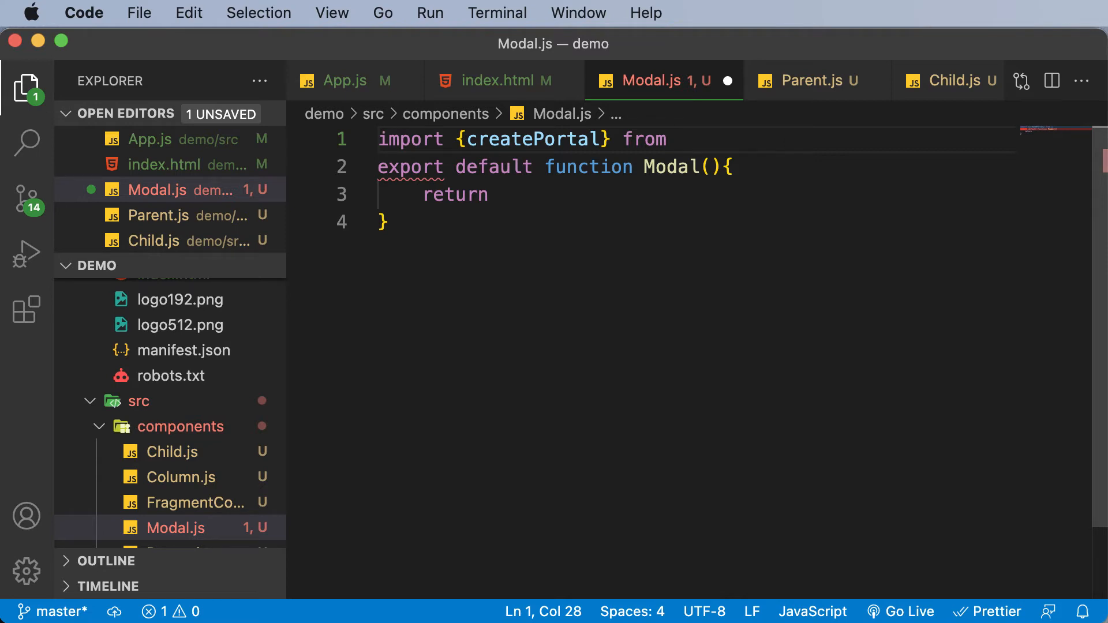
text('rea)
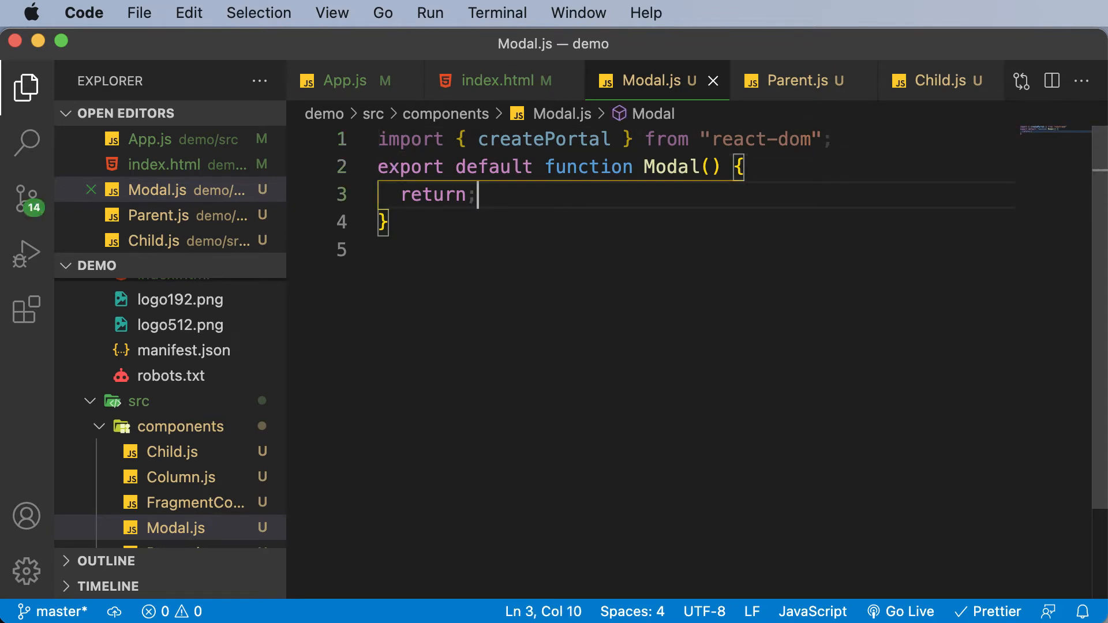
Step: Make the return call createPortal( wrapping <div>Modal</div>, dropping the stray semicolon
key(Backspace)
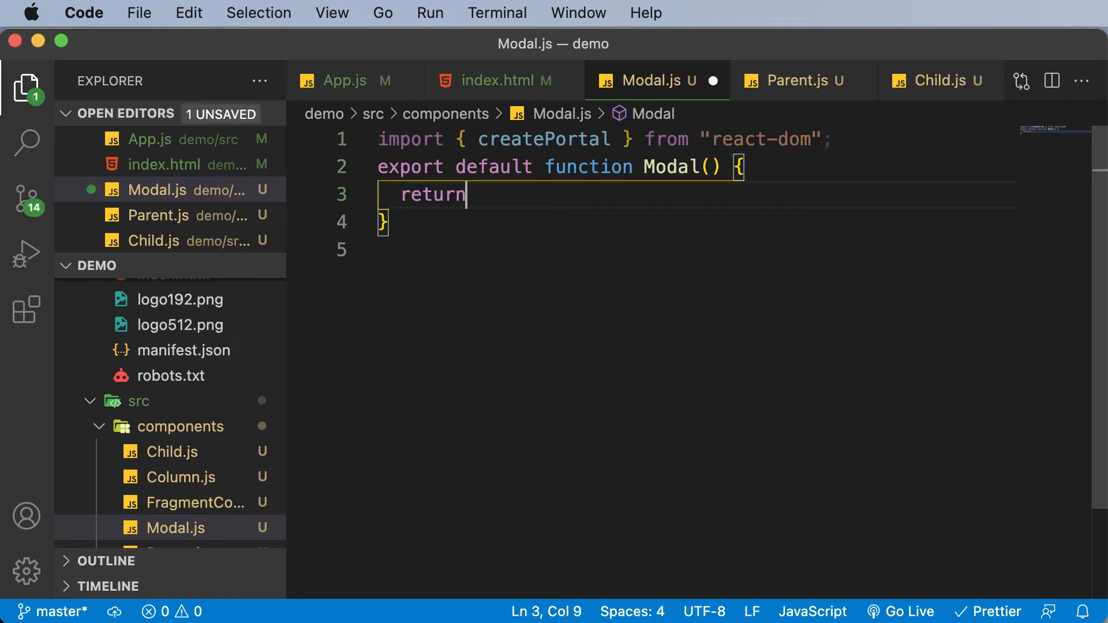
text(createPortal)
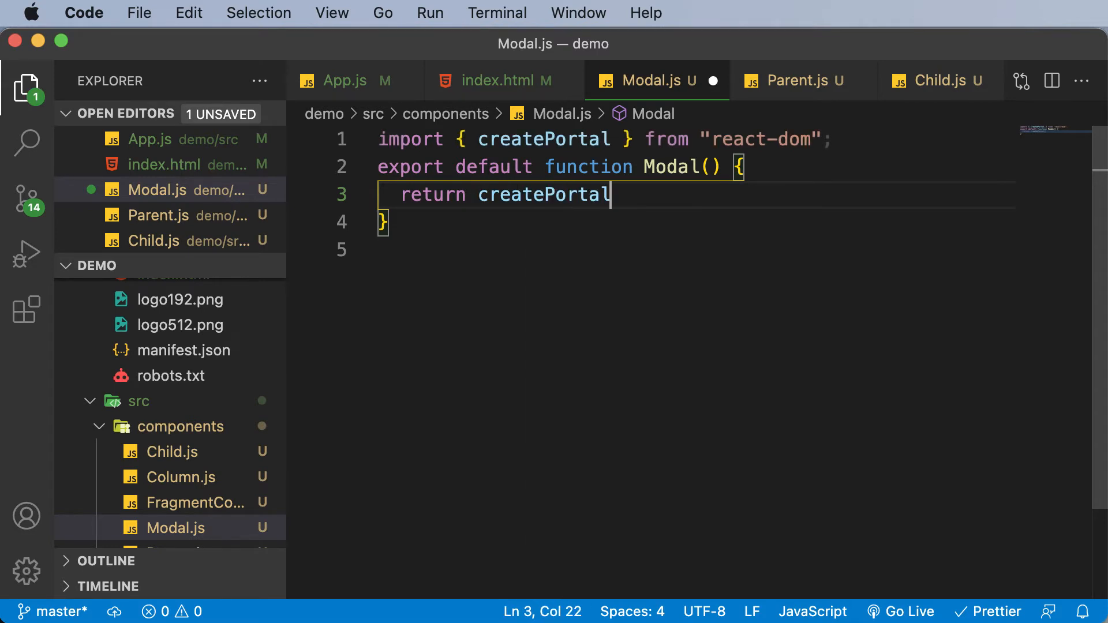
text(()
text(<div>)
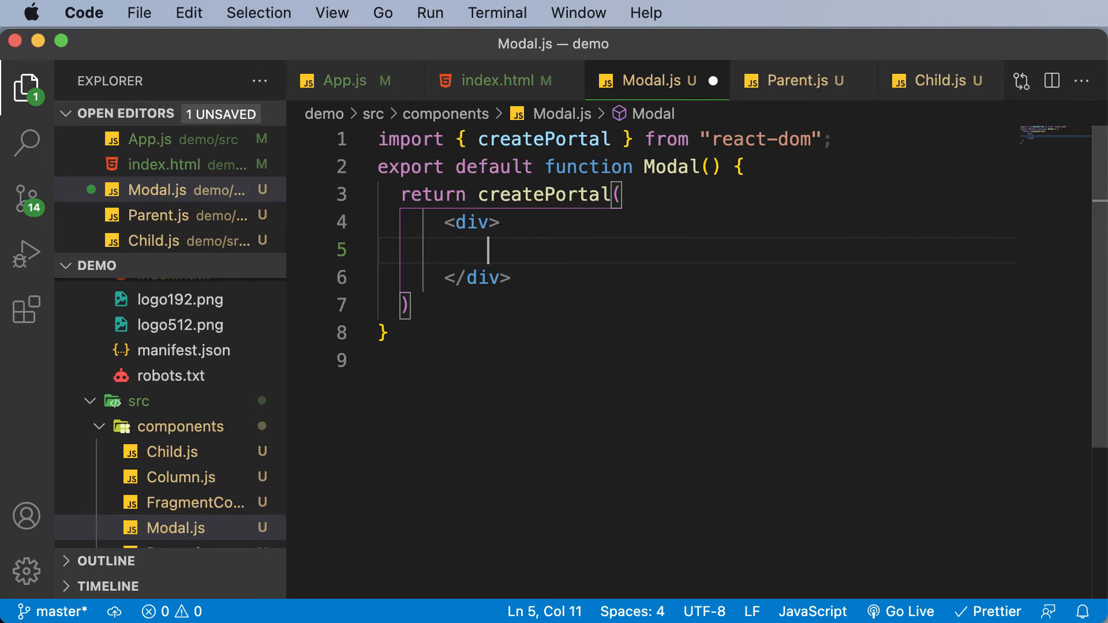
text(Modal)
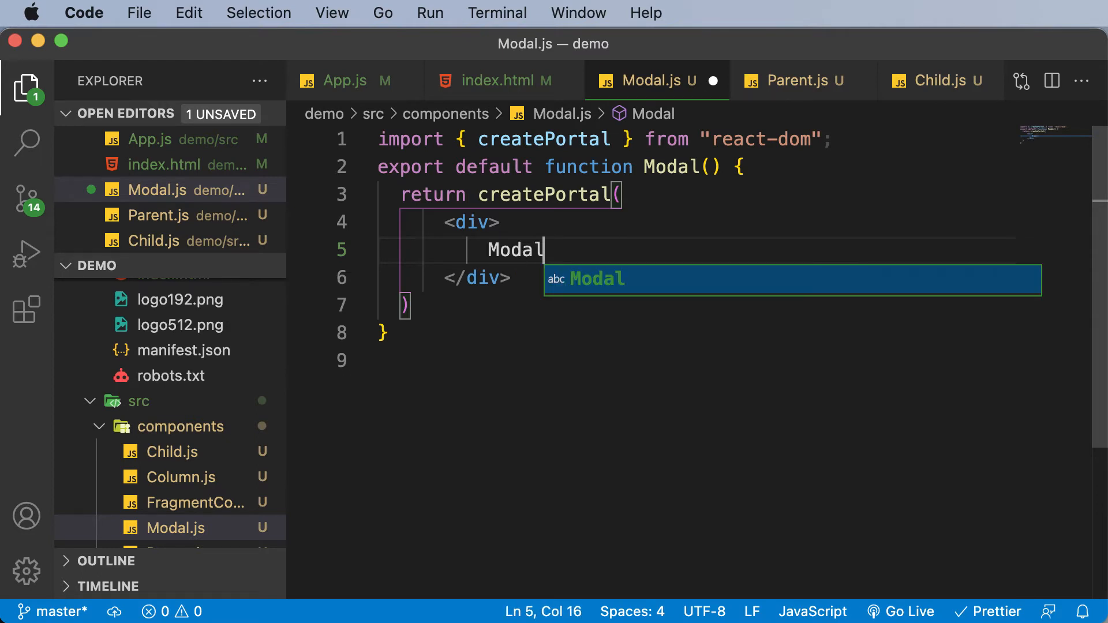
key(Escape)
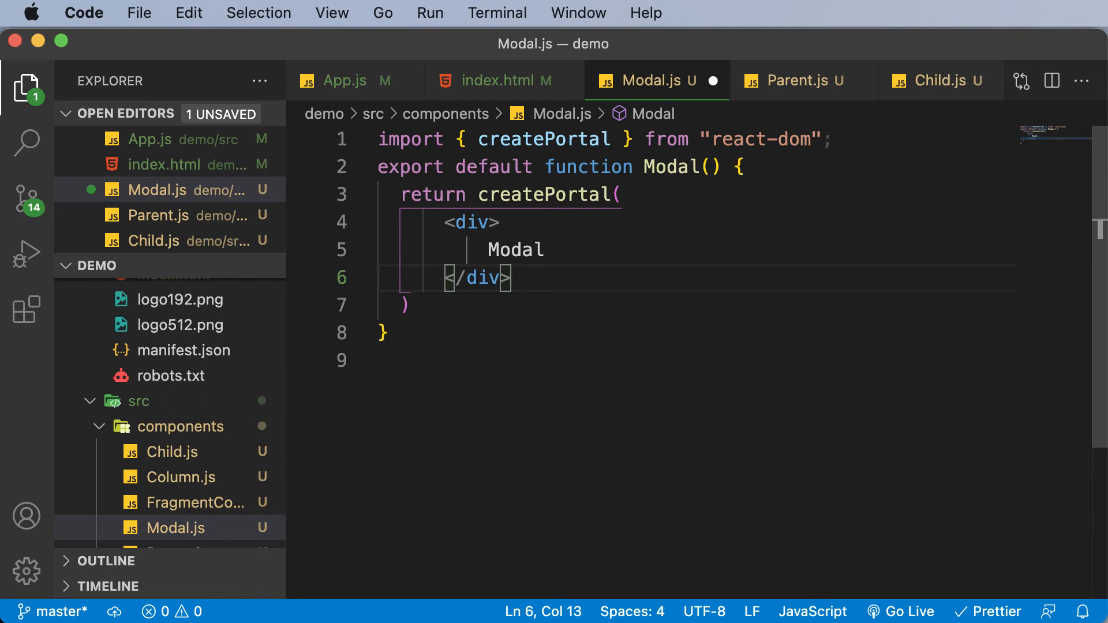
mouse_move(251, 241)
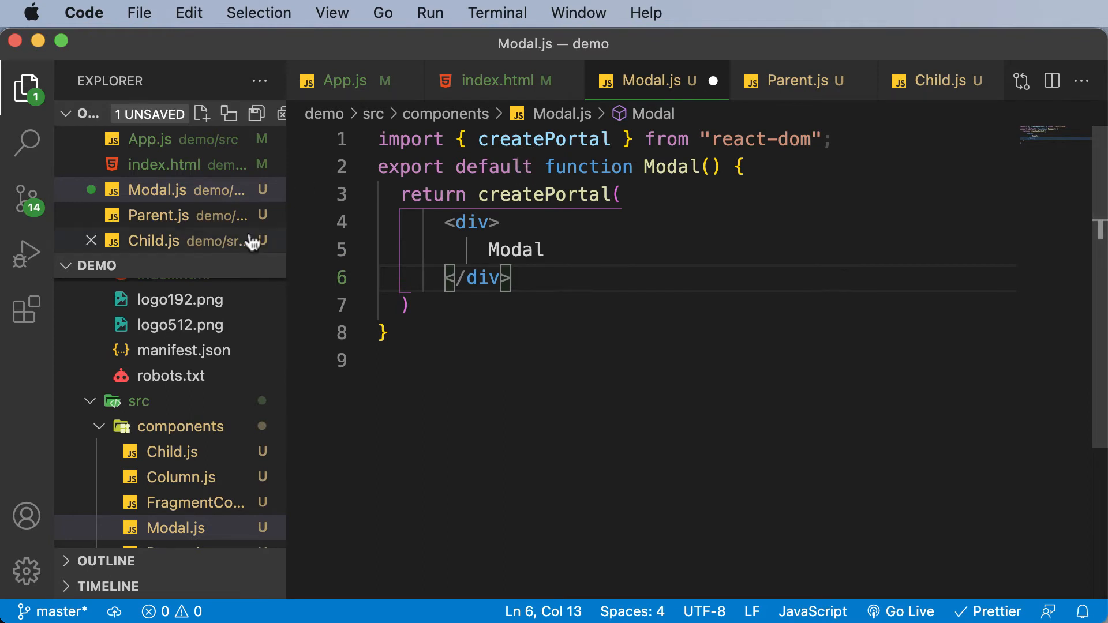
Step: Put a comma after the <div>Modal</div> argument inside createPortal
drag(446, 222, 507, 278)
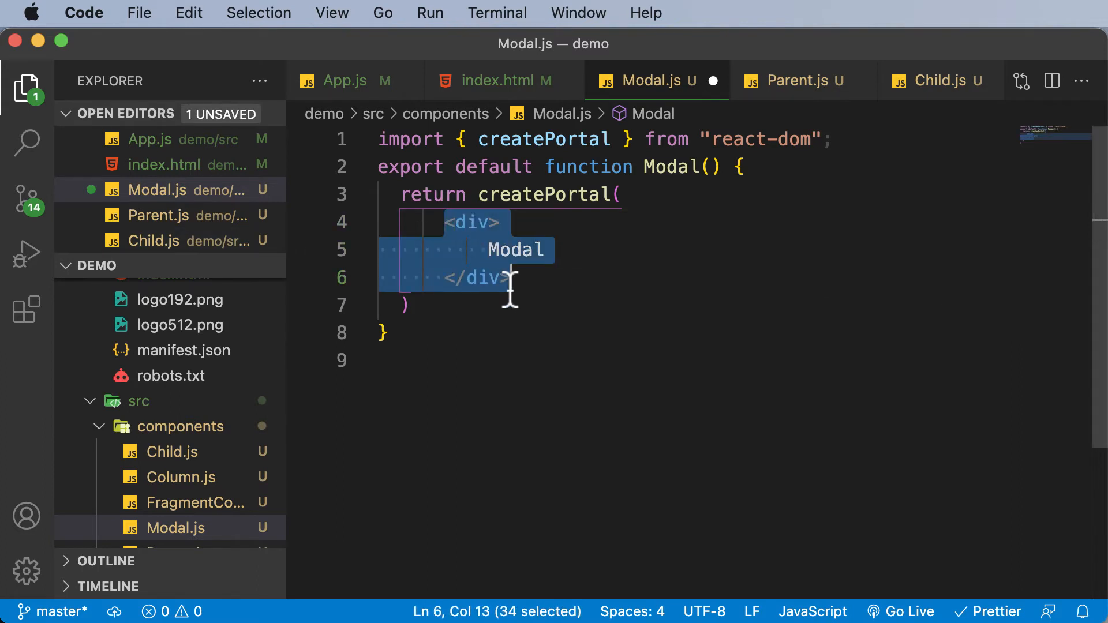
text(,)
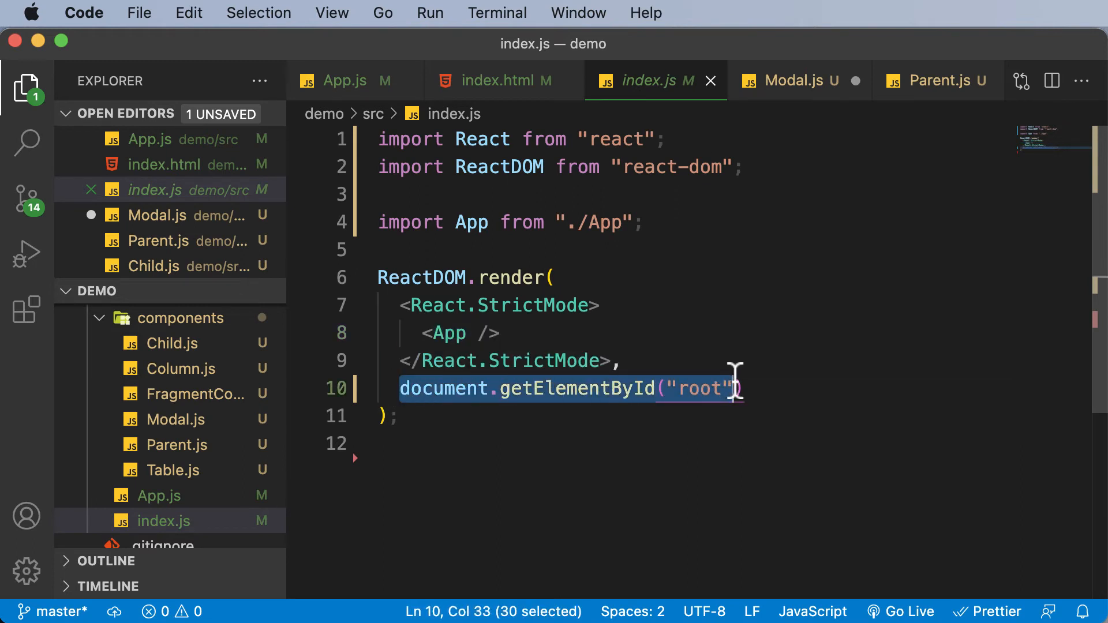
Step: Revisit Modal.js, App.js and index.html's div#modal, then return to Modal.js
click(795, 79)
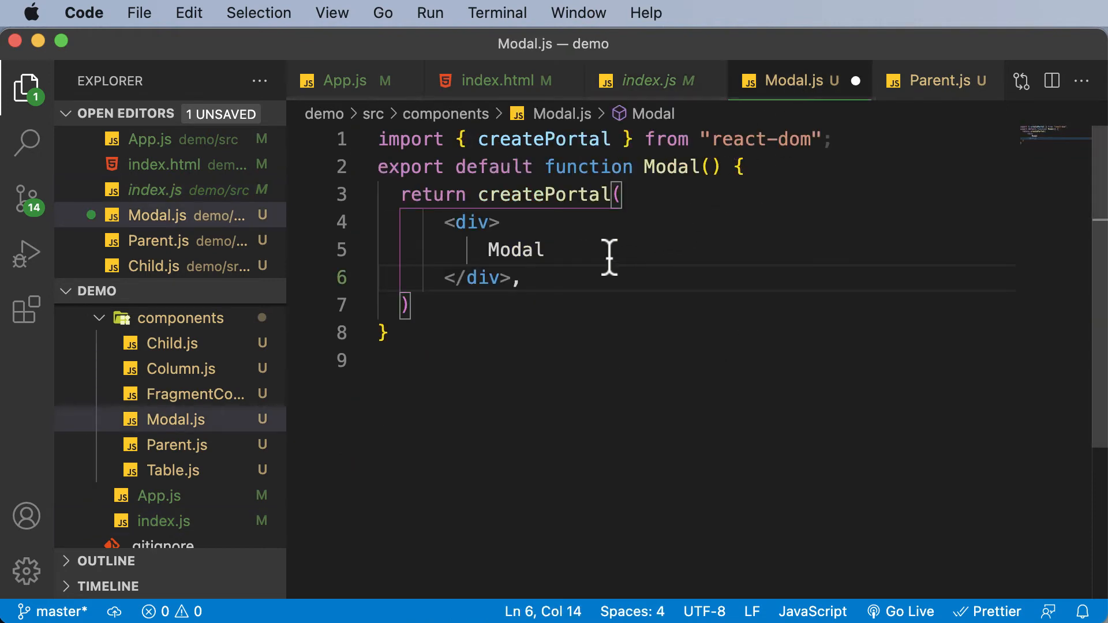
mouse_move(612, 283)
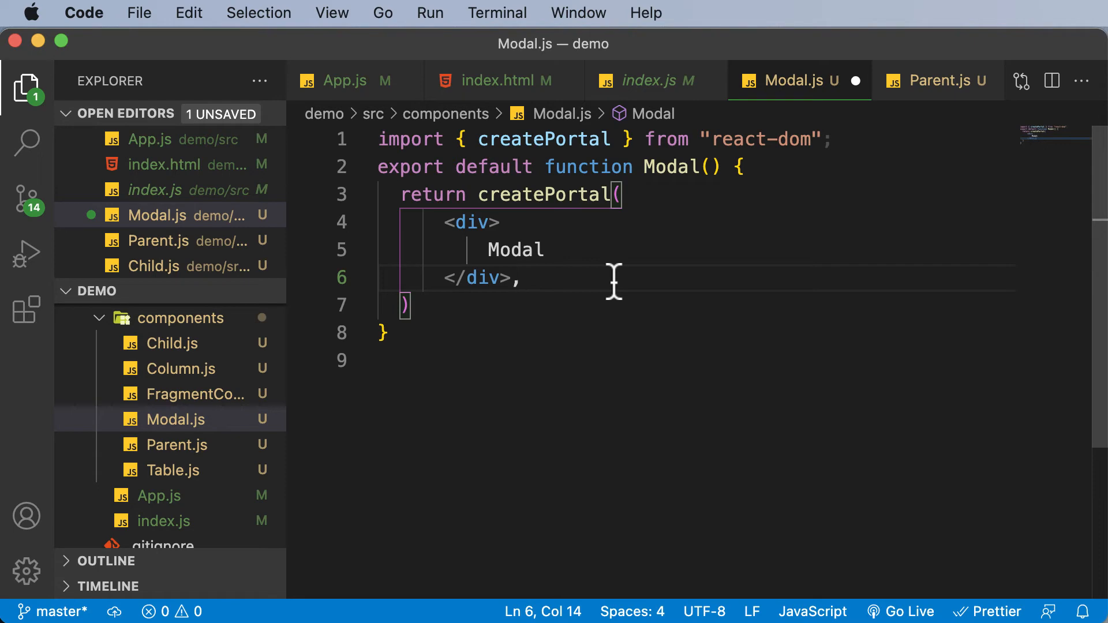
mouse_move(659, 79)
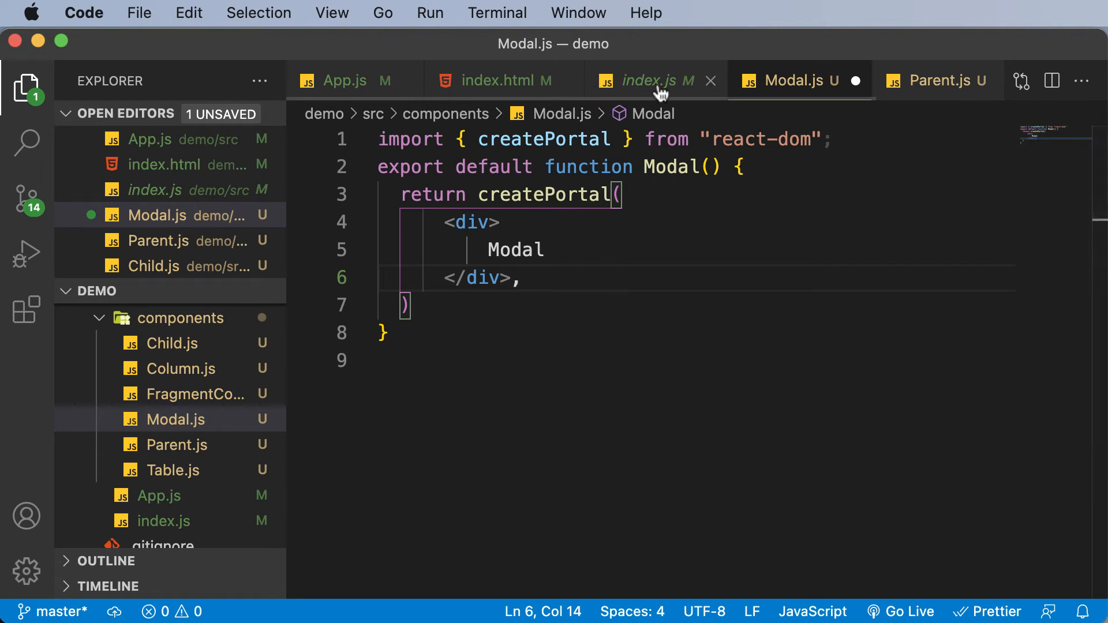
click(345, 81)
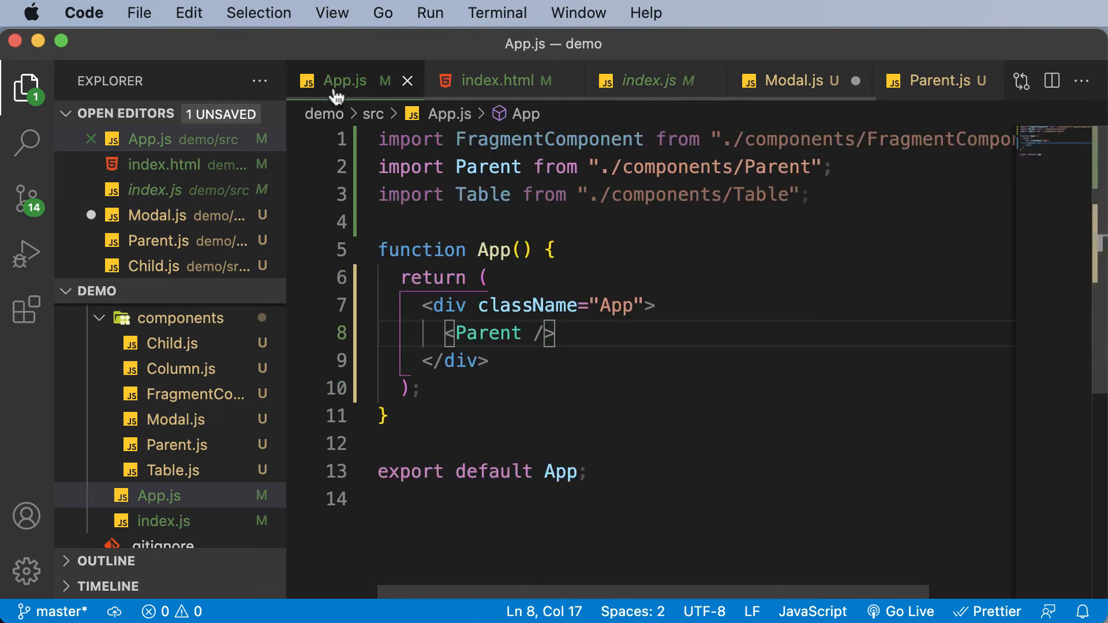
click(495, 81)
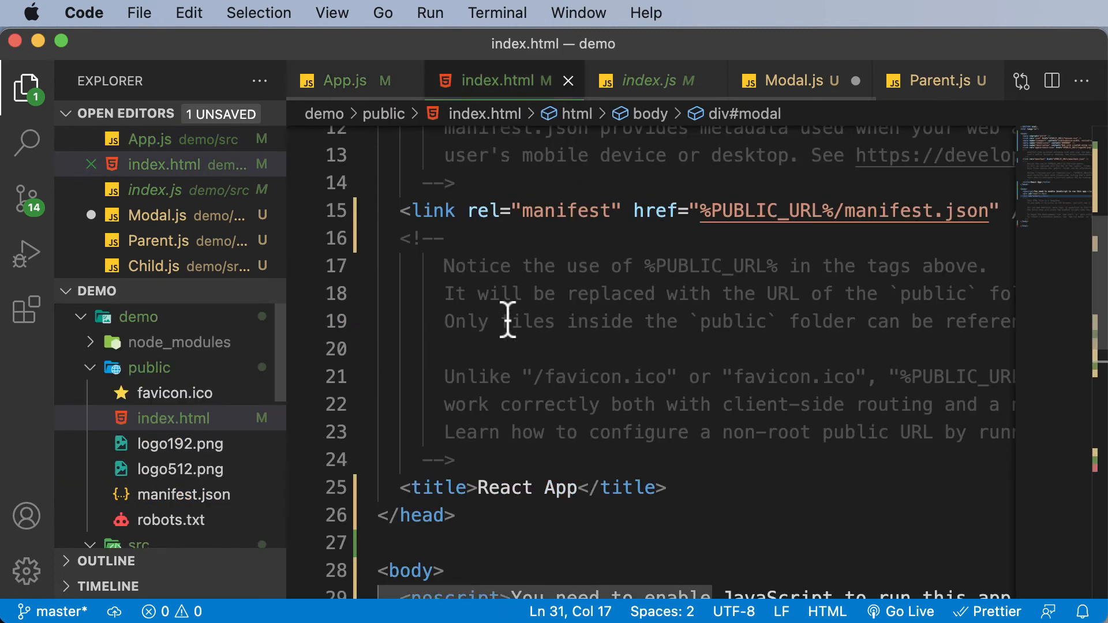
scroll(down, 3)
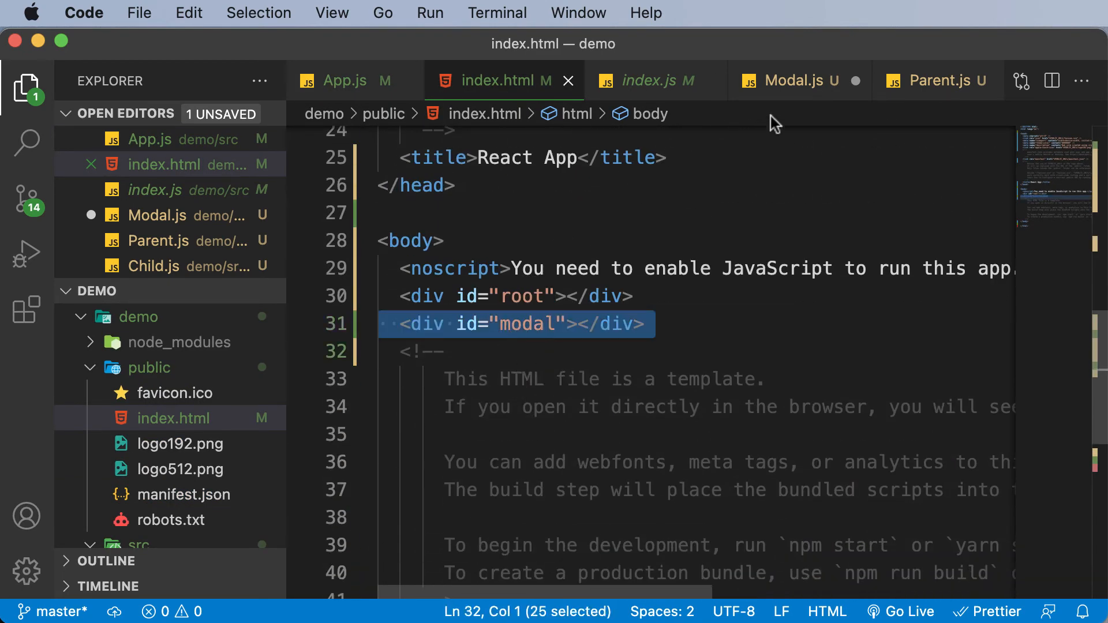
click(793, 80)
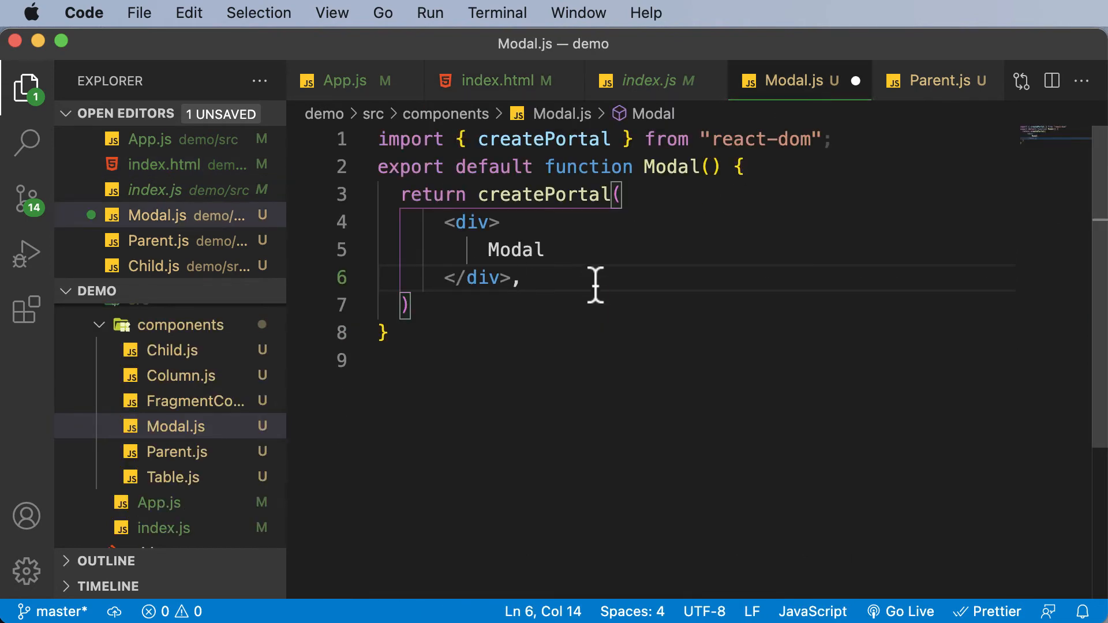
mouse_move(605, 285)
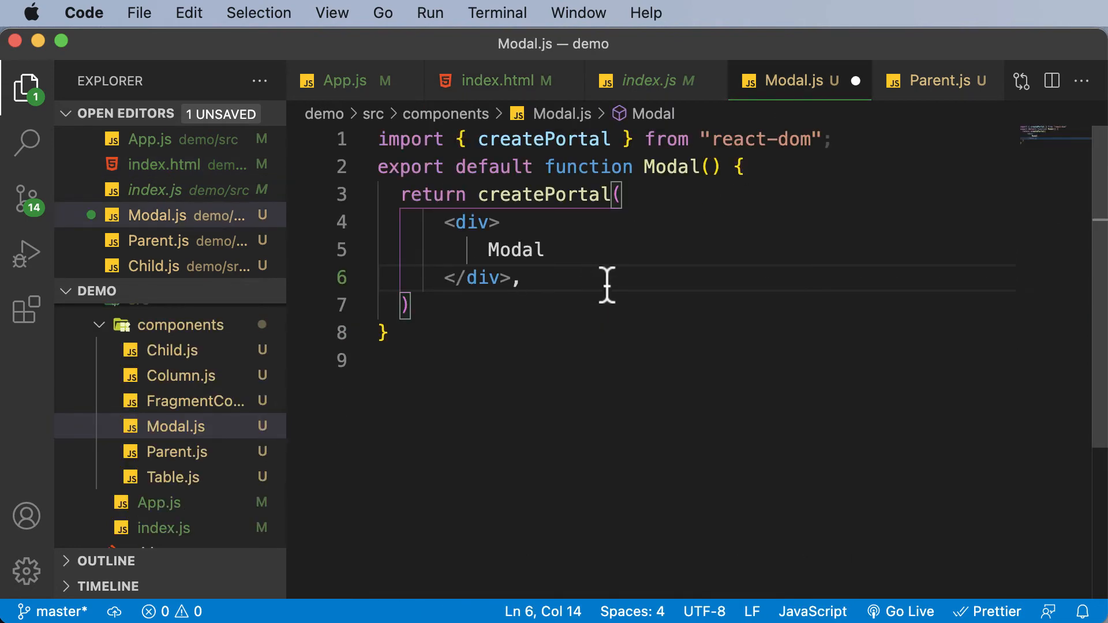
Step: Pass document.getElementById('modal') as createPortal's second argument and save Modal.js
text(document.)
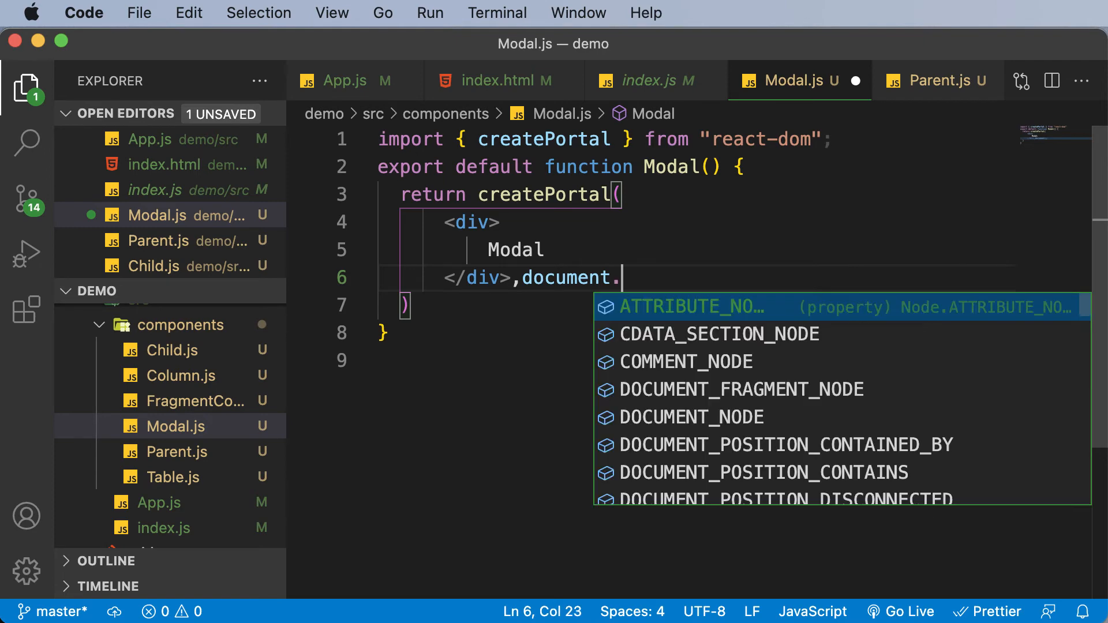
text(getElementById)
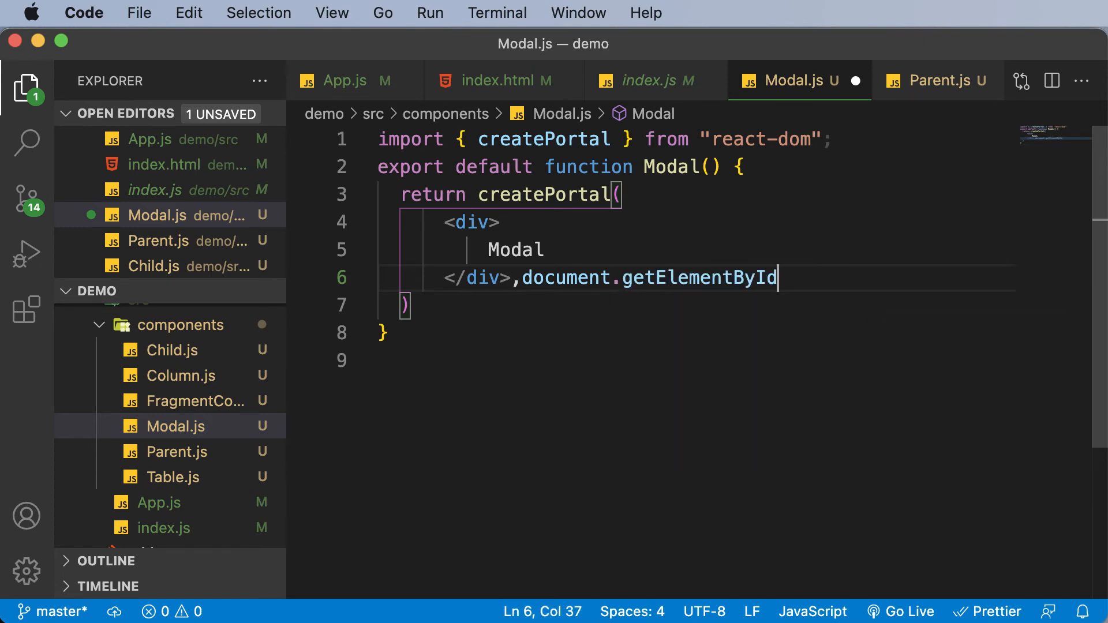
text((''))
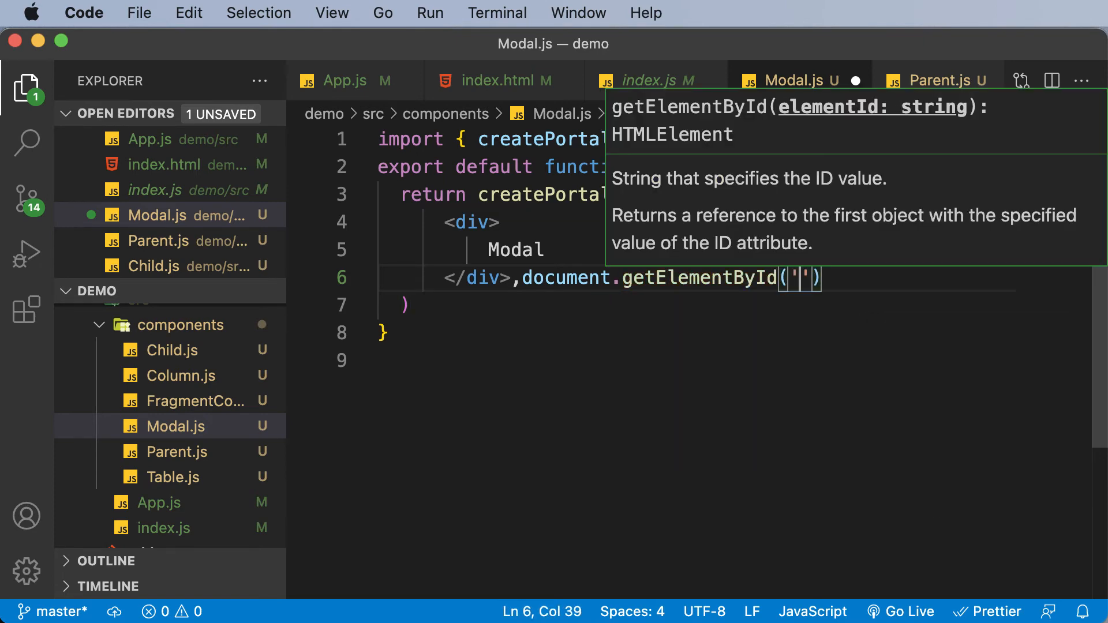
text(modal)
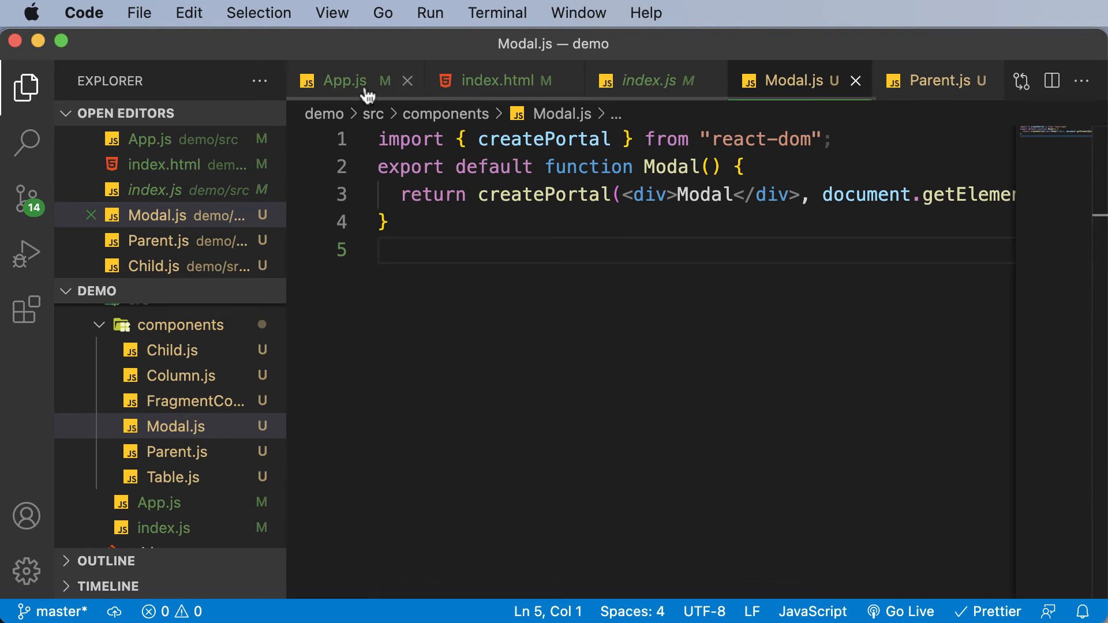
Step: In App.js, replace <Parent /> with <Modal /> and accept the auto-import
click(345, 79)
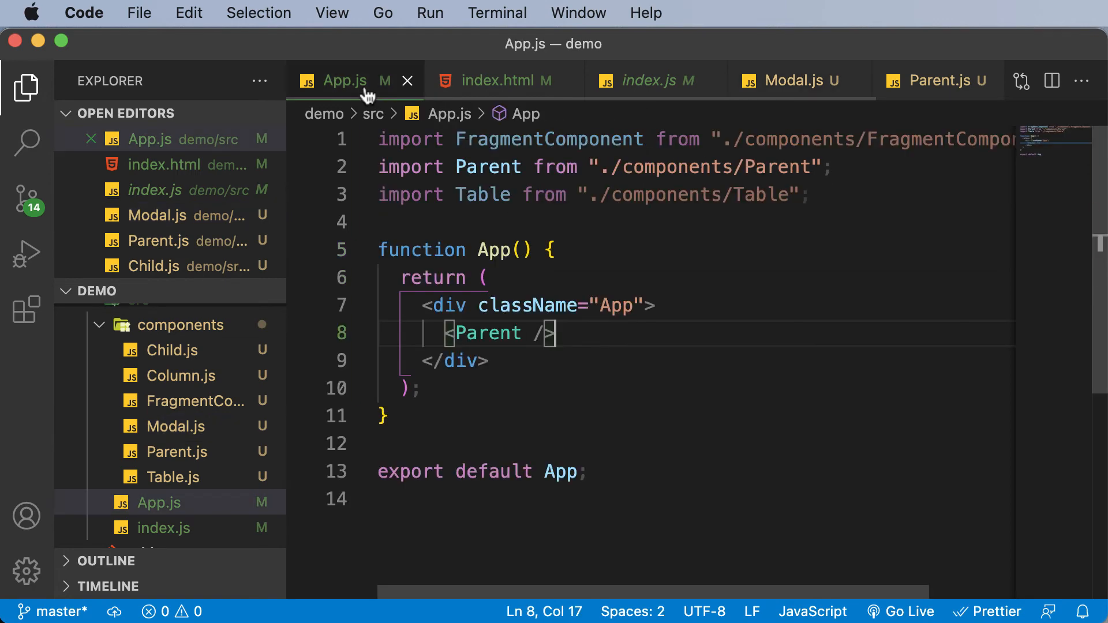
drag(447, 333, 556, 332)
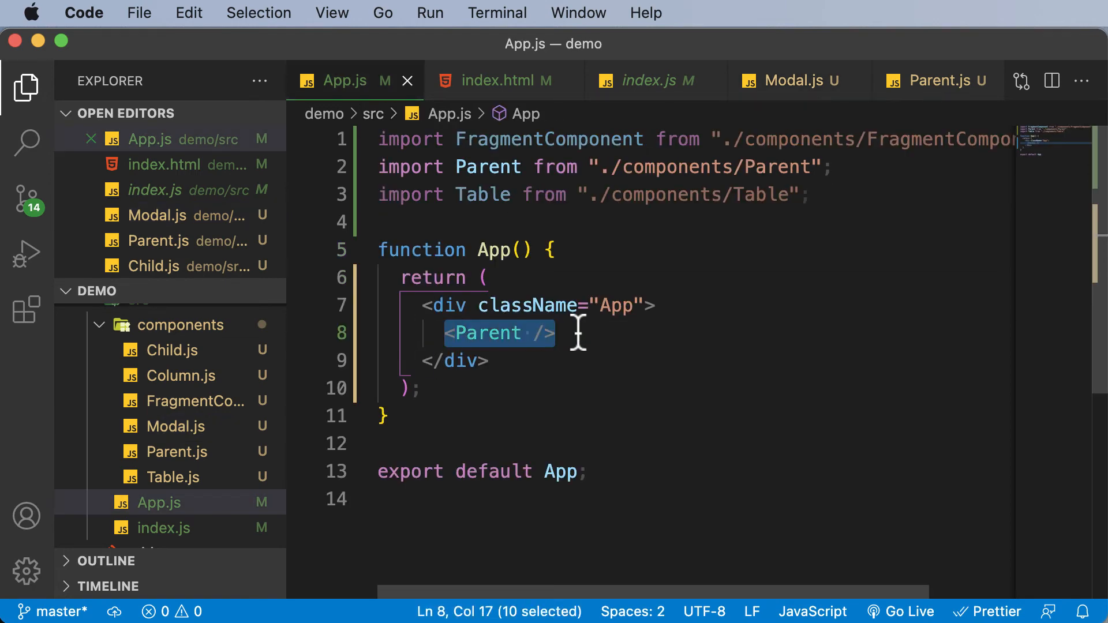
text(Modal)
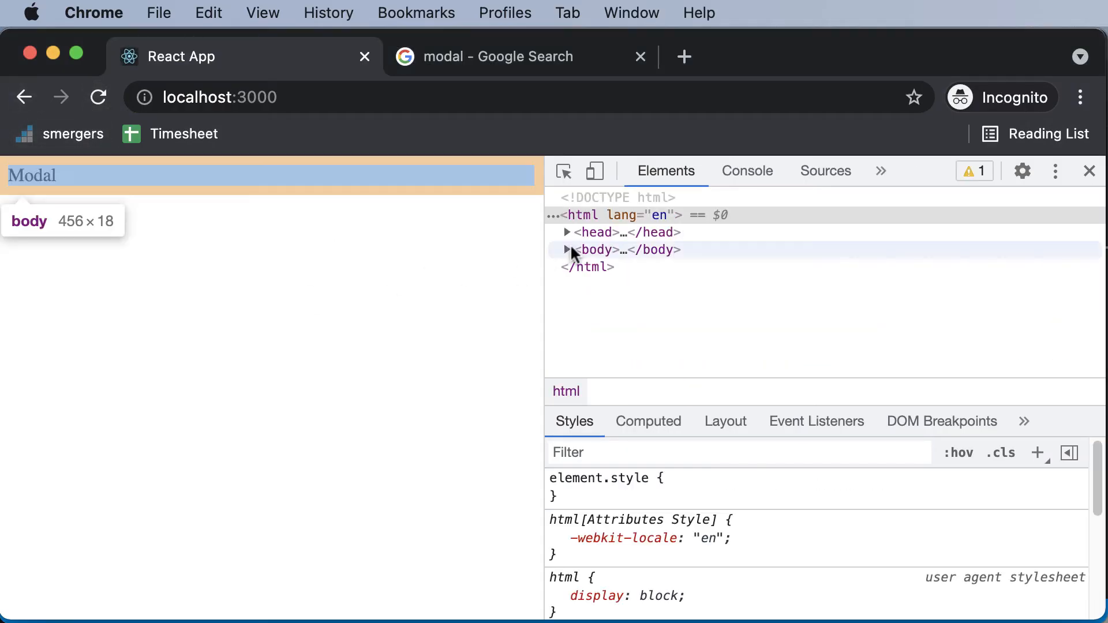
Step: Expand body, div#root and div#modal in the Elements tree to show the Modal text outside root
click(566, 249)
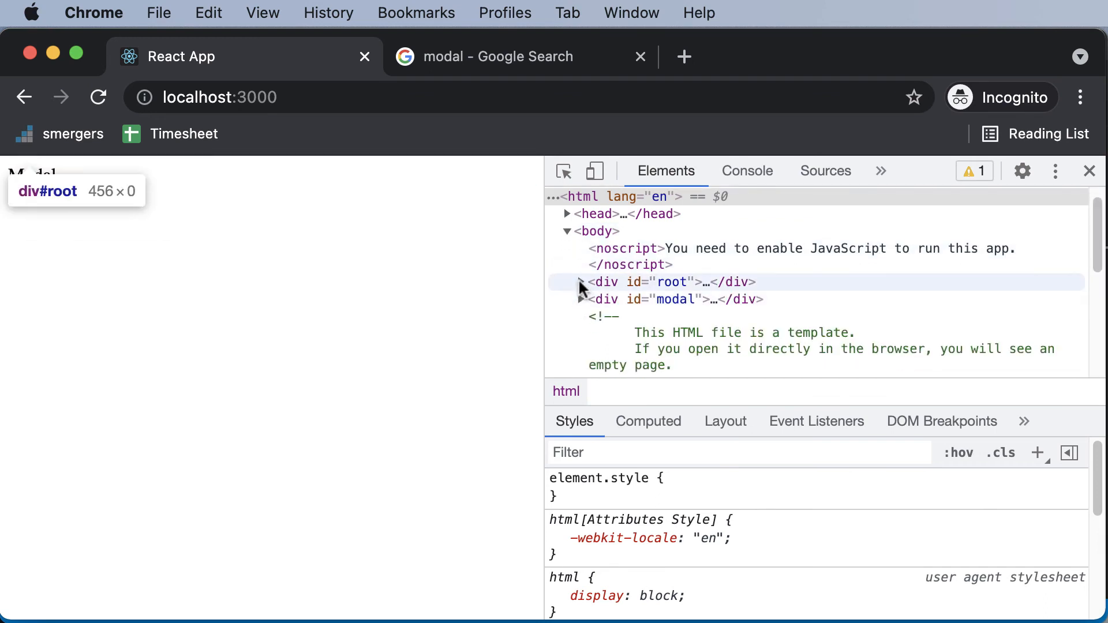
click(581, 281)
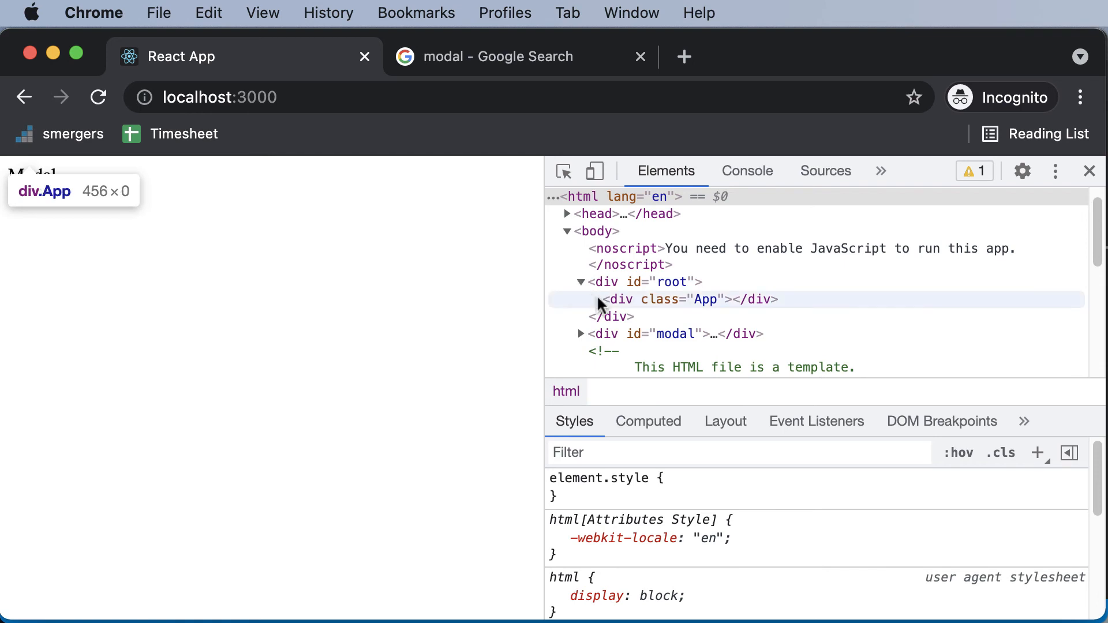
scroll(down, 3)
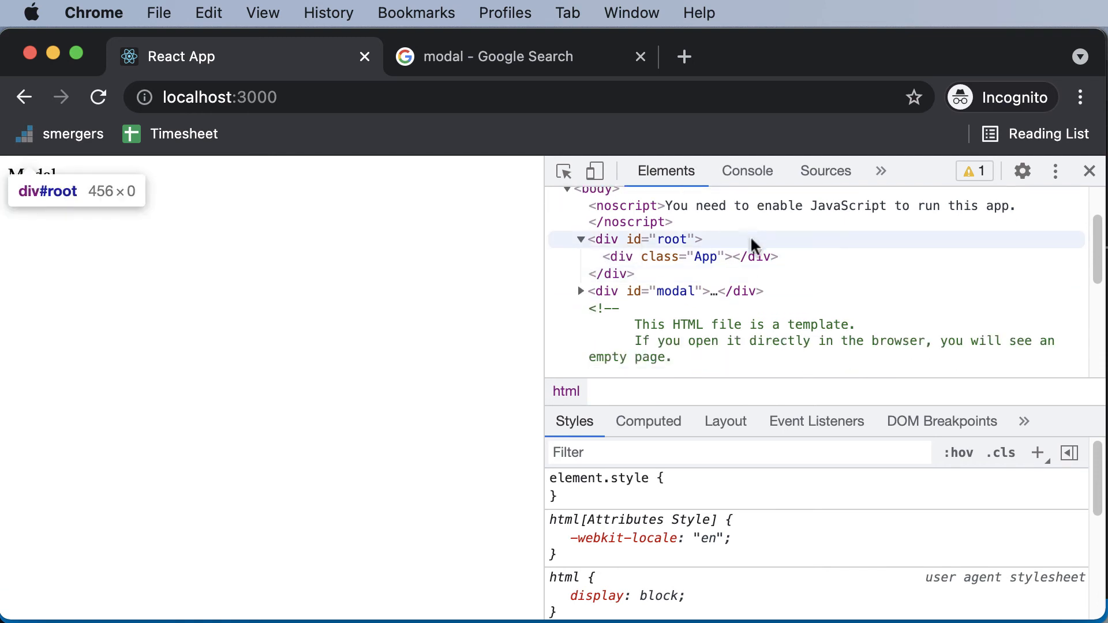
click(580, 291)
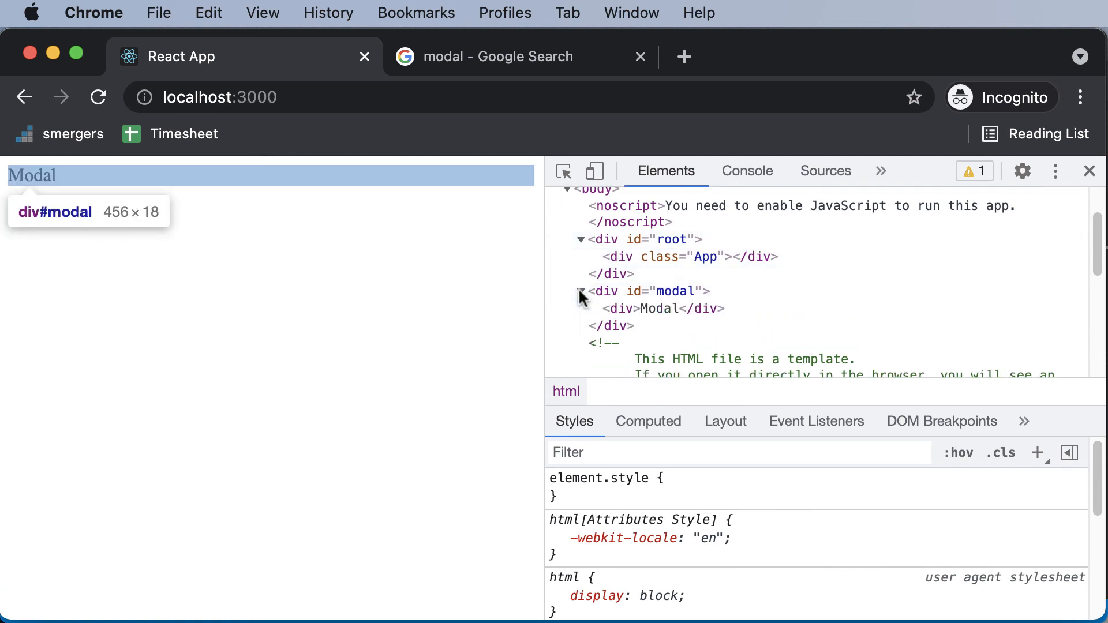
mouse_move(662, 308)
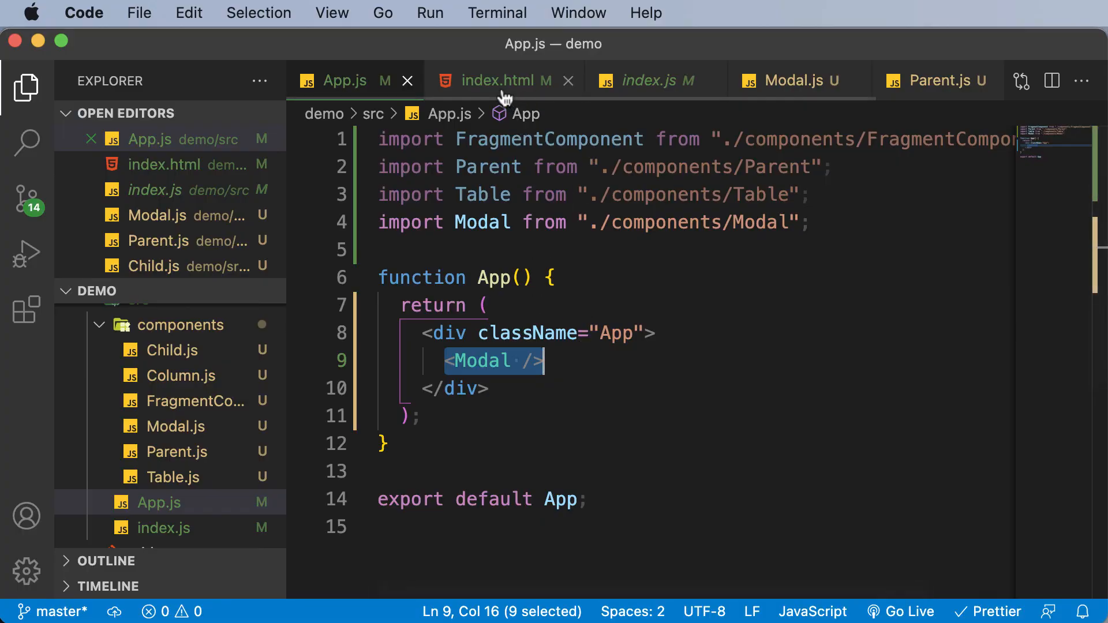
mouse_move(710, 81)
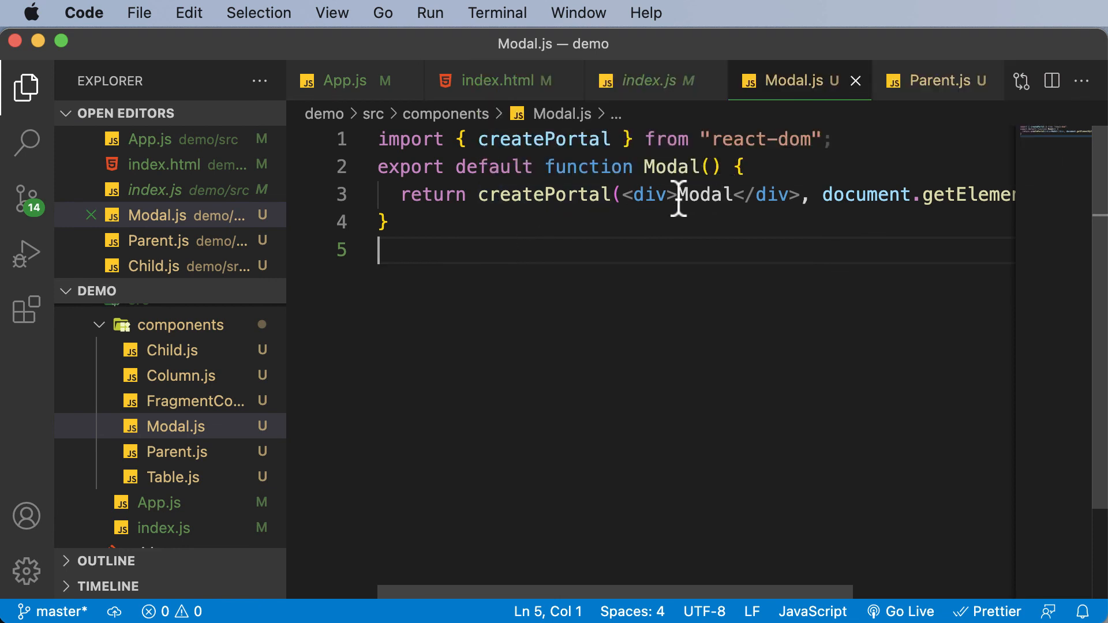
mouse_move(555, 209)
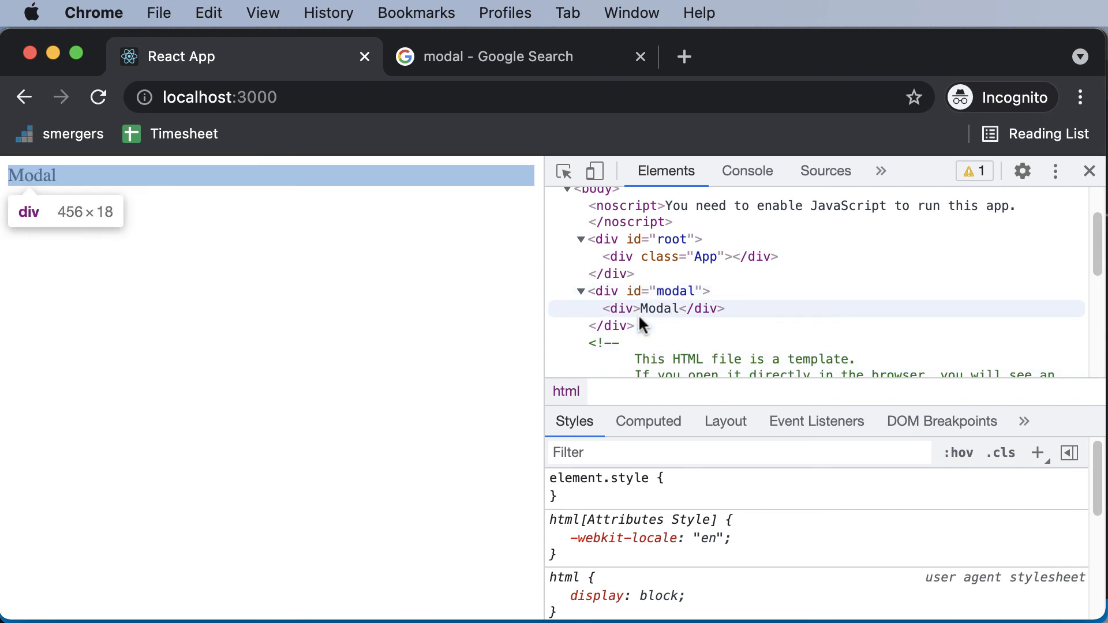
mouse_move(502, 342)
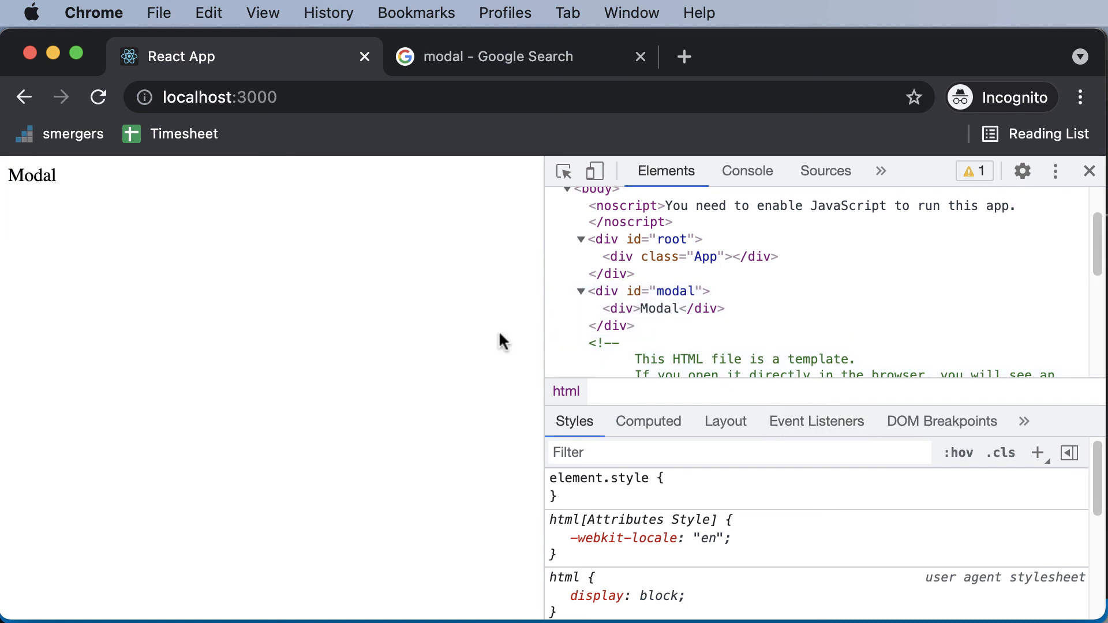
mouse_move(811, 356)
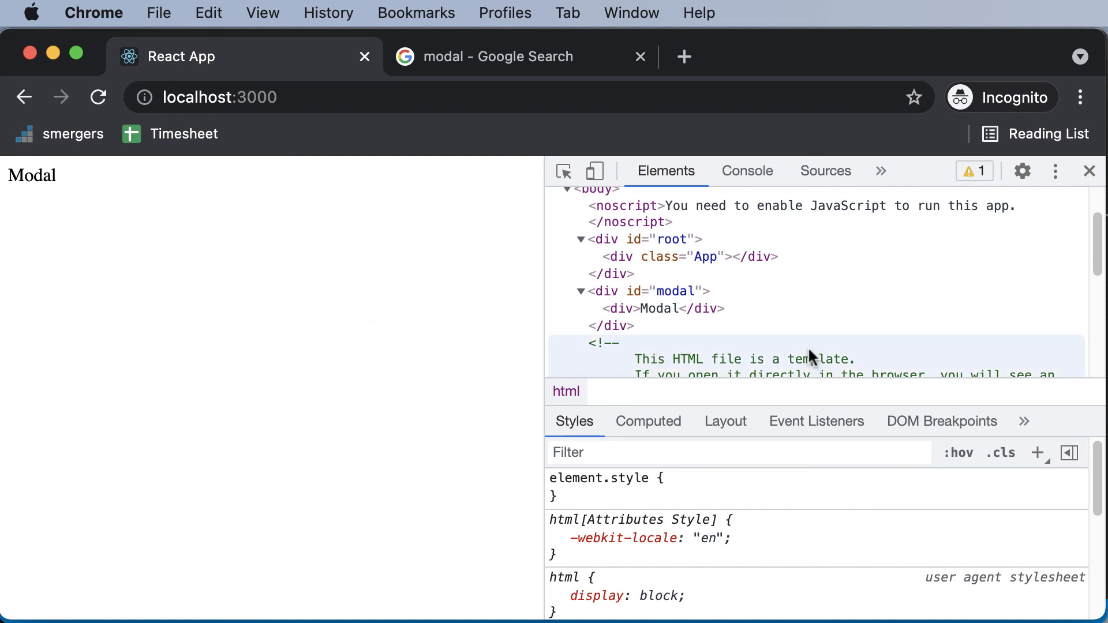
mouse_move(665, 291)
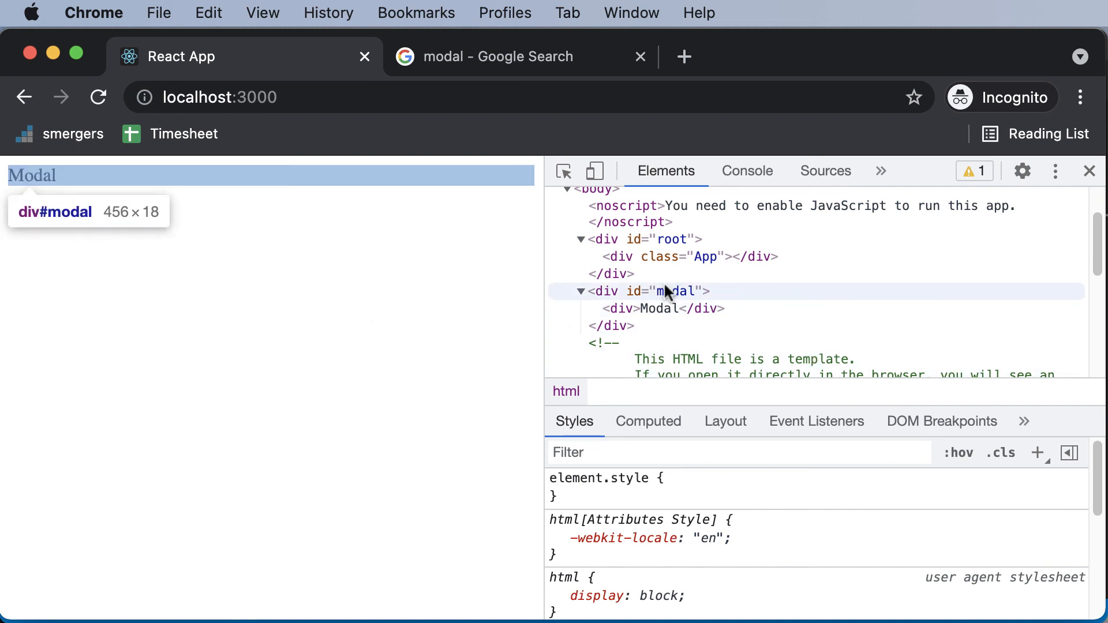